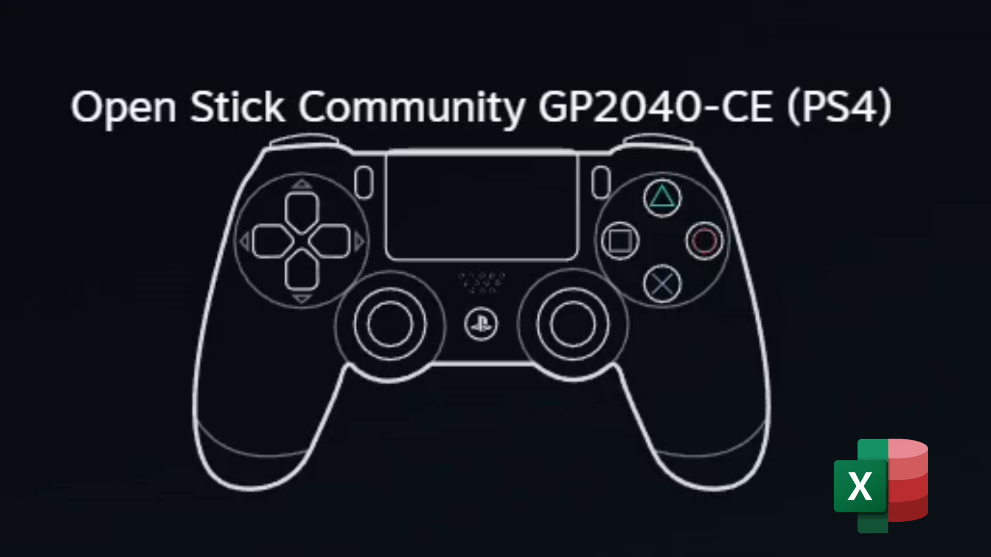
Return to the configurator welcome page showing System Stats and firmware version
{"action": "left_click", "coordinate": [270, 243]}
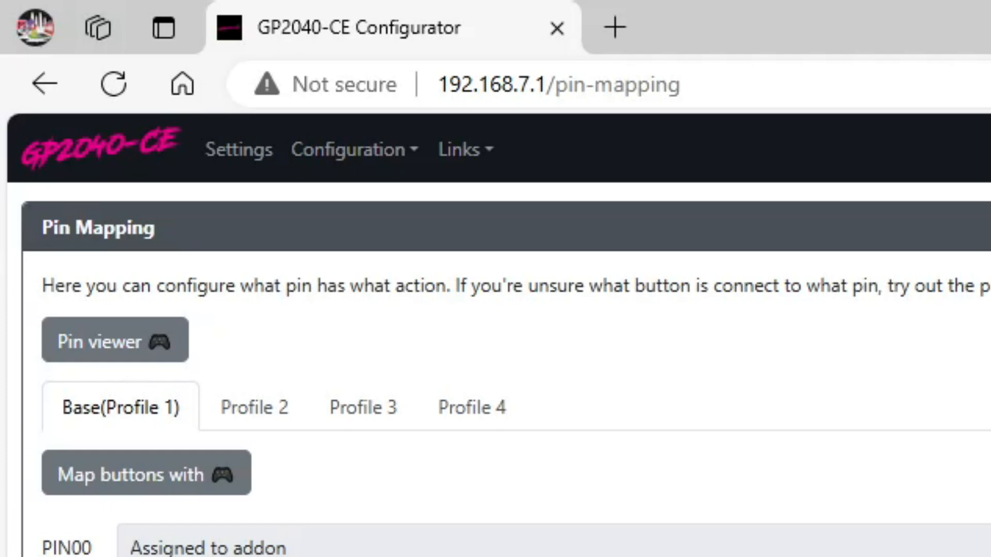
{"action": "mouse_move", "coordinate": [235, 239]}
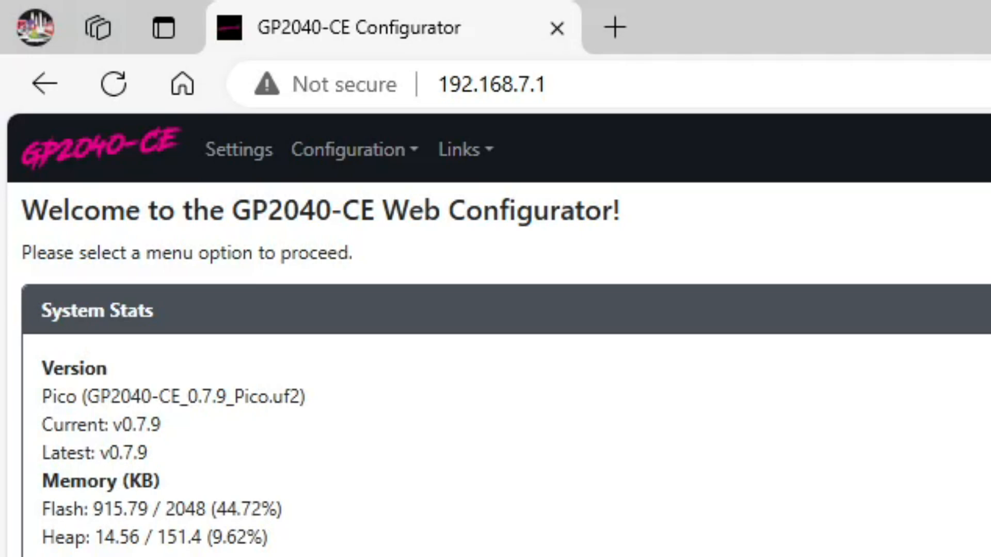
{"action": "mouse_move", "coordinate": [392, 158]}
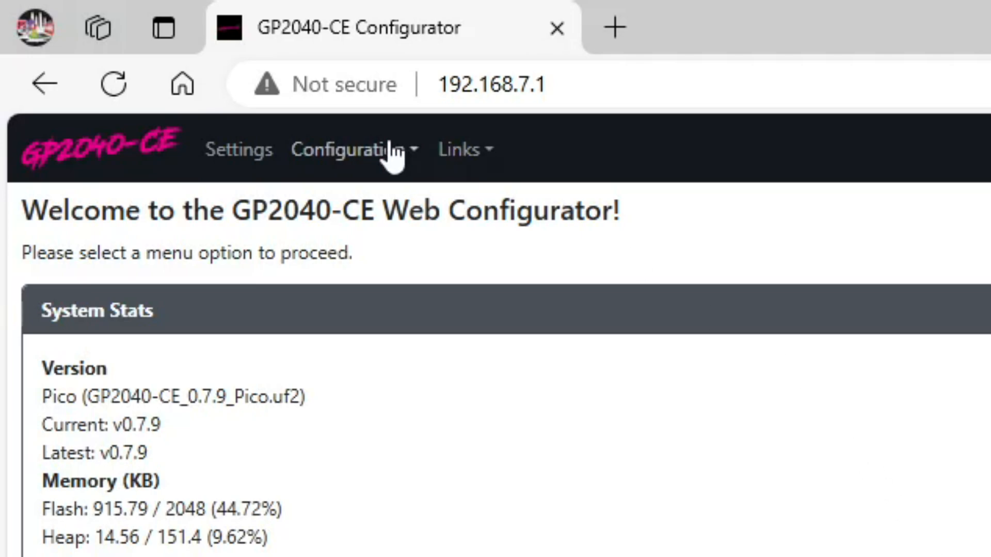
Go to Add-Ons Configuration and scroll to the Joystick Selection Slider and Dual Directional Input options
{"action": "left_click", "coordinate": [351, 149]}
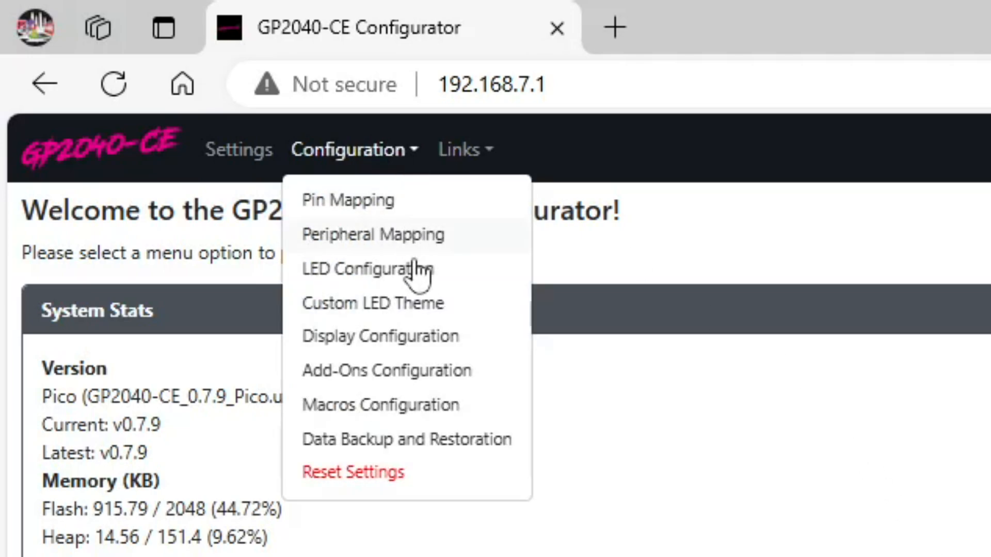
{"action": "left_click", "coordinate": [387, 370]}
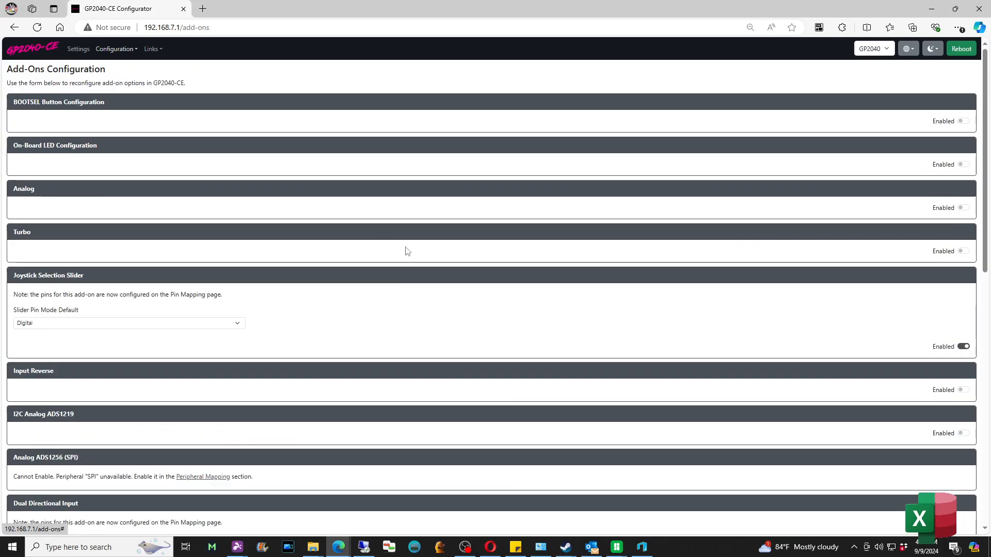
{"action": "scroll", "scroll_direction": "down", "scroll_amount": 3}
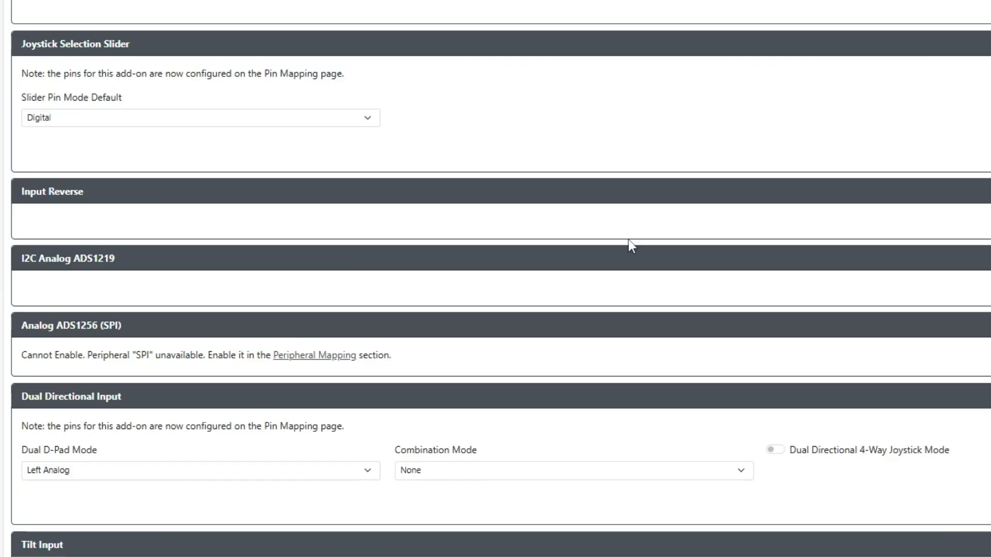
{"action": "mouse_move", "coordinate": [389, 122]}
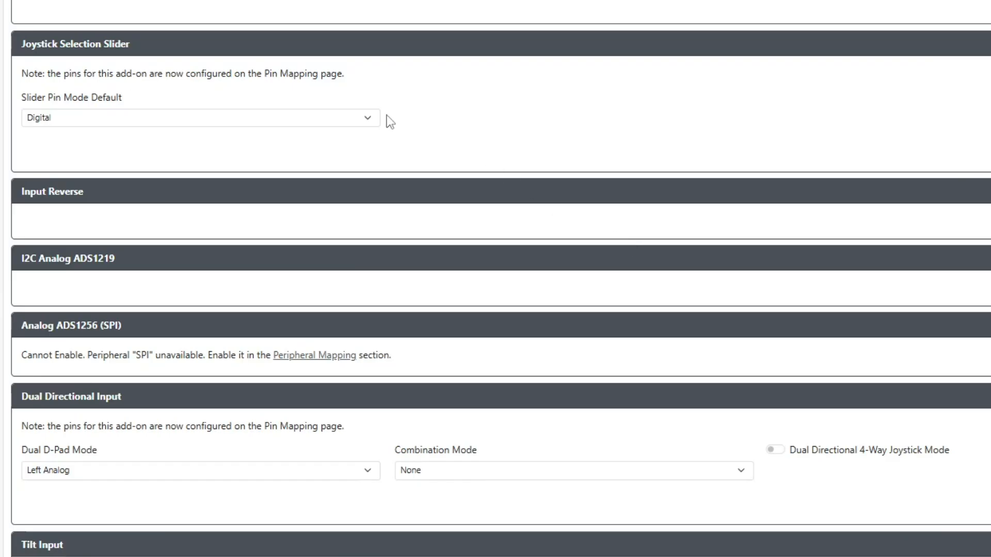
{"action": "left_click", "coordinate": [201, 117]}
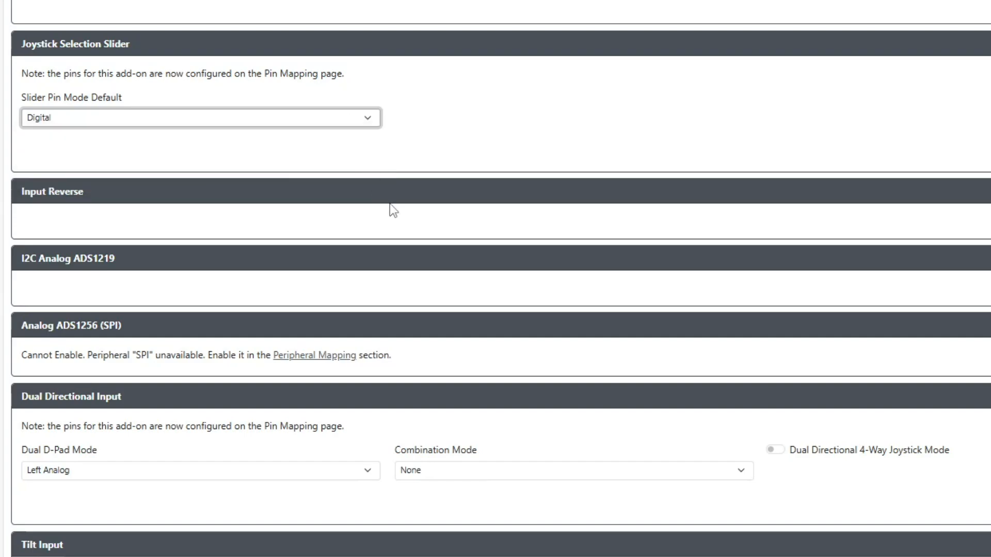
{"action": "mouse_move", "coordinate": [301, 414]}
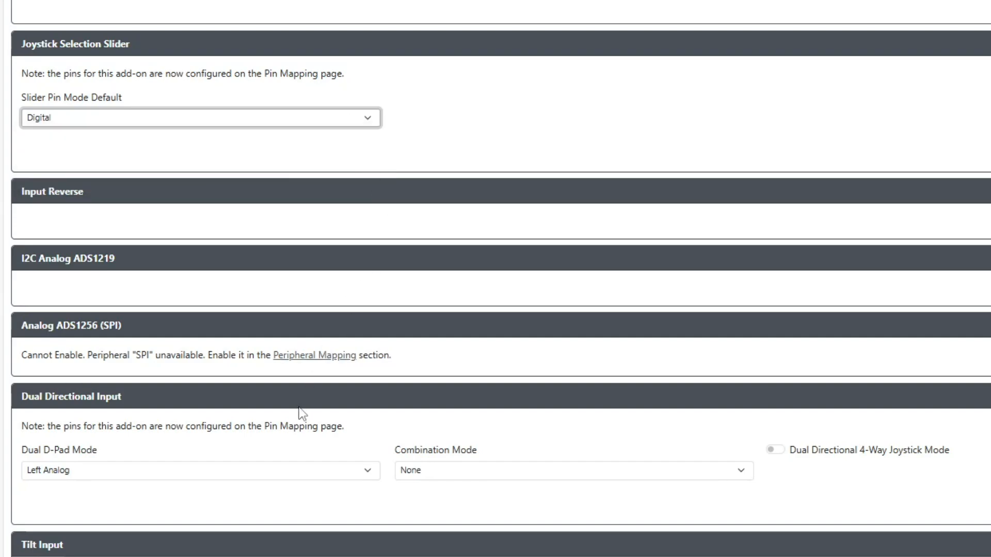
{"action": "mouse_move", "coordinate": [292, 481]}
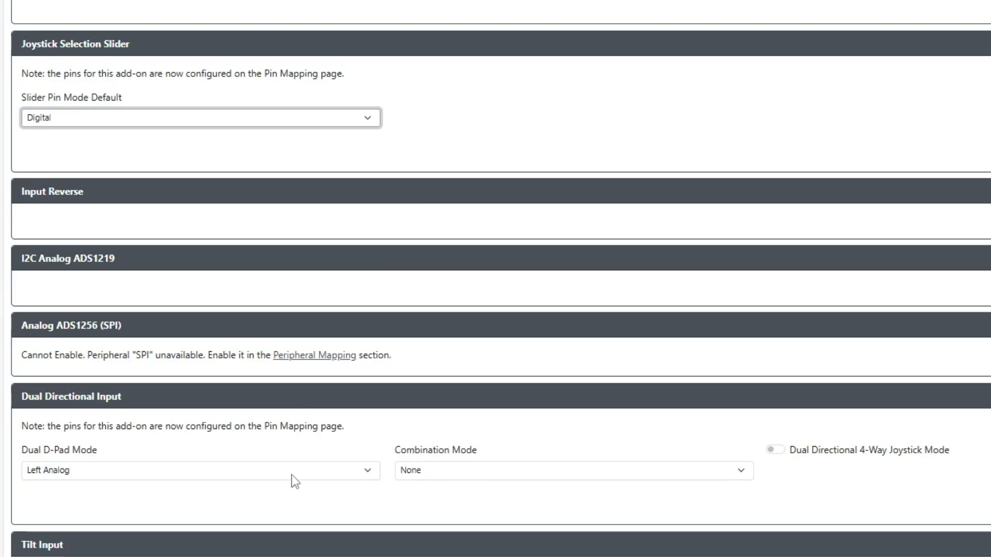
{"action": "left_click", "coordinate": [199, 471]}
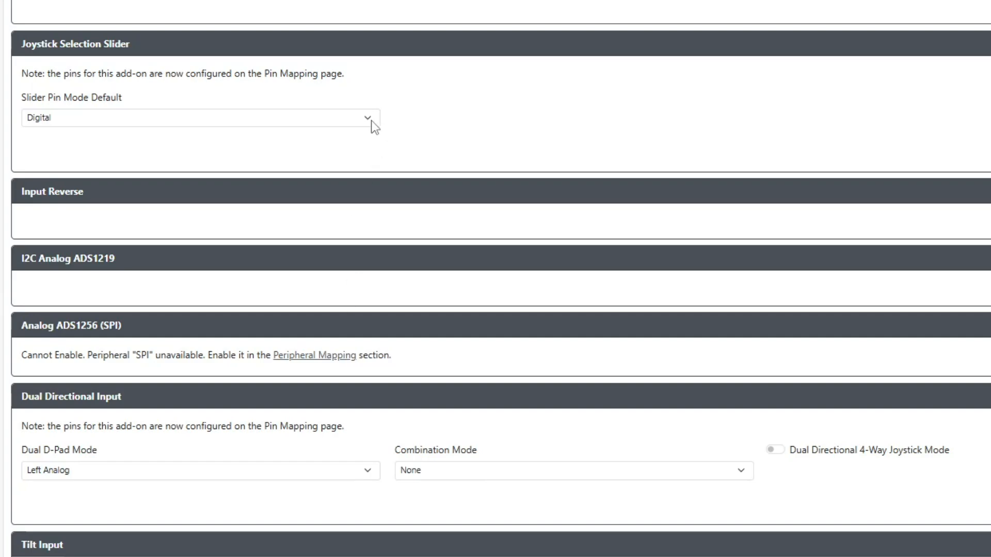
Set Slider Pin Mode Default to Left Analog and Dual D-Pad Mode to Right Analog
{"action": "left_click", "coordinate": [199, 117]}
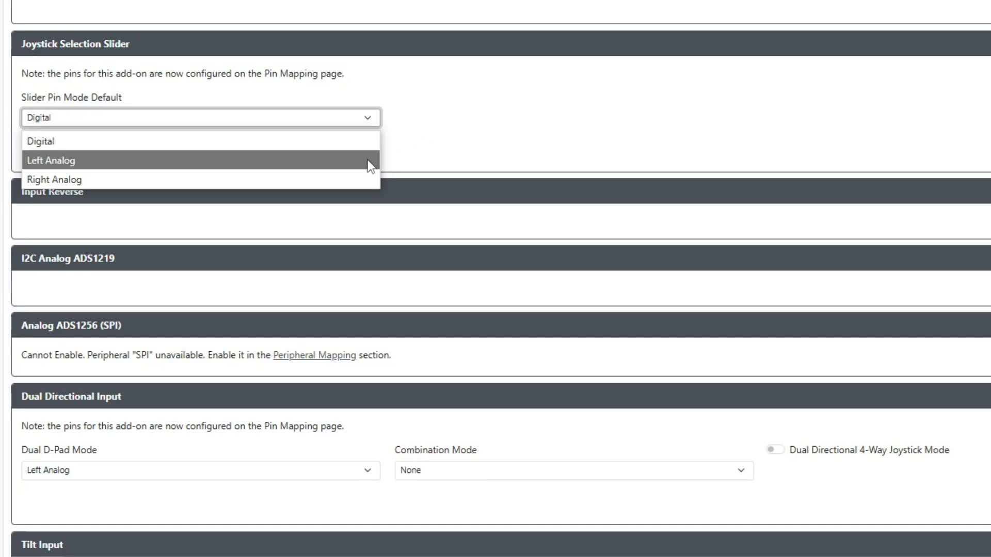
{"action": "left_click", "coordinate": [52, 160]}
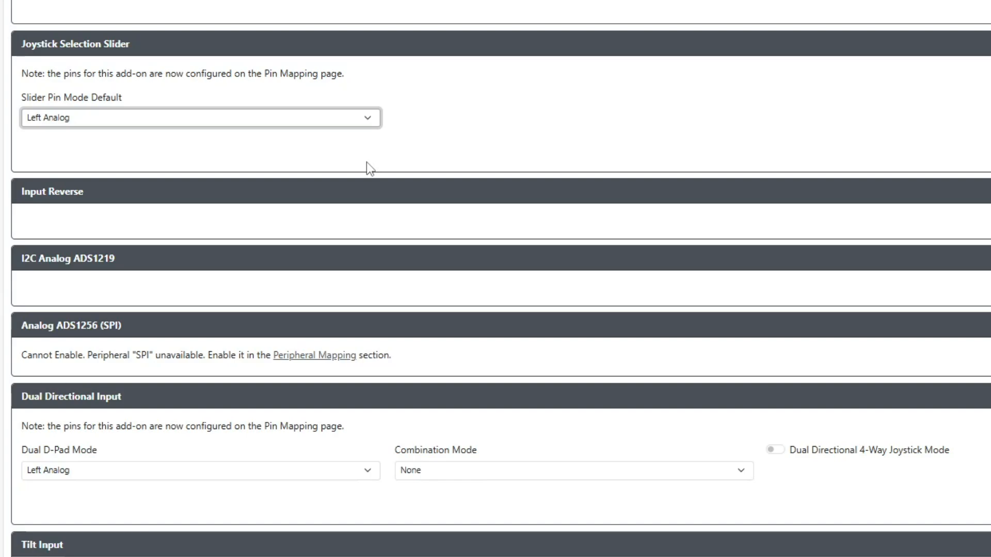
{"action": "scroll", "scroll_direction": "down", "scroll_amount": 3}
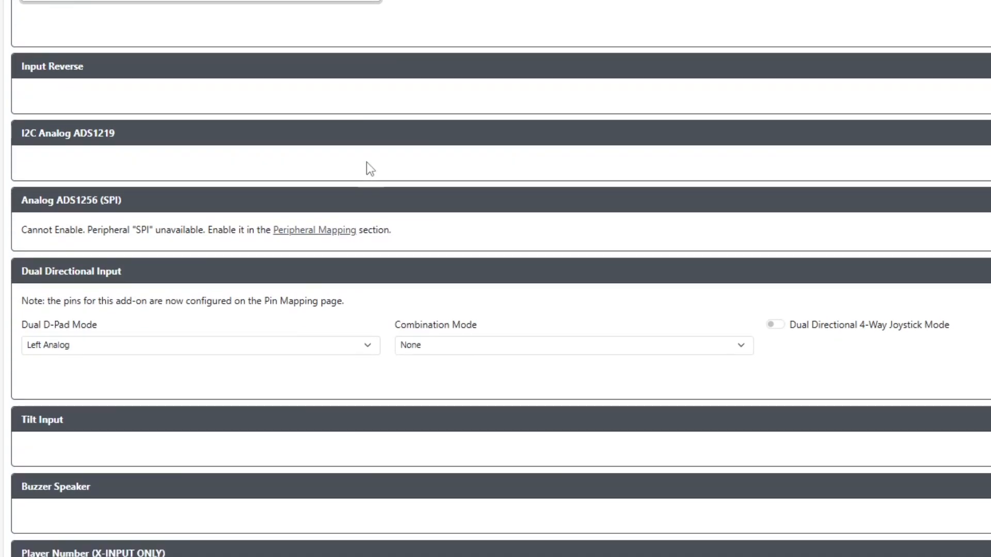
{"action": "scroll", "scroll_direction": "down", "scroll_amount": 3}
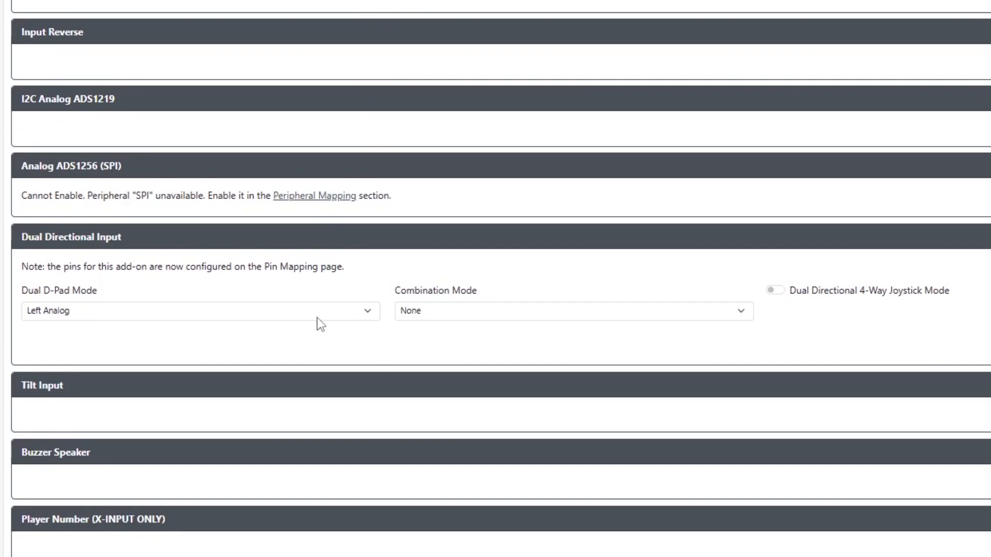
{"action": "left_click", "coordinate": [199, 311]}
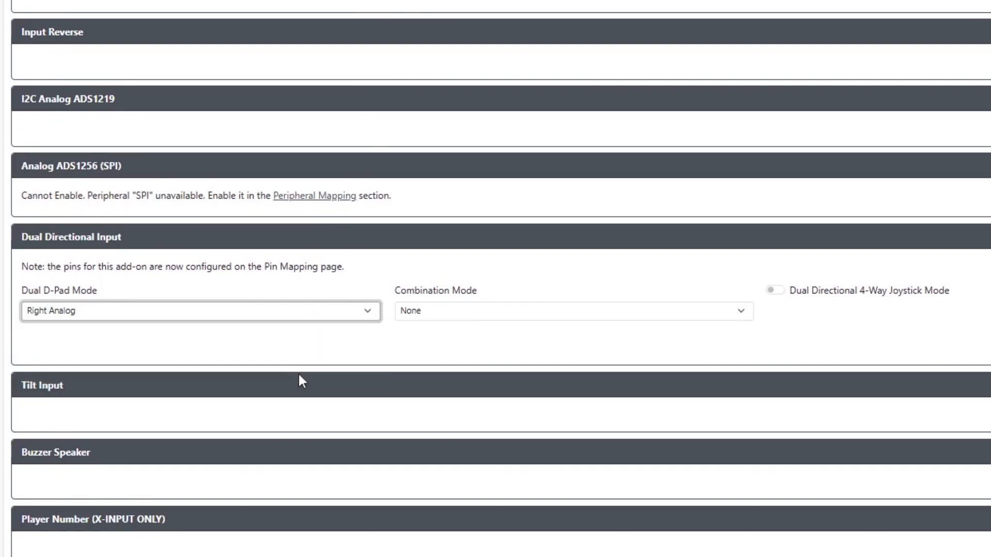
{"action": "scroll", "scroll_direction": "up", "scroll_amount": 3}
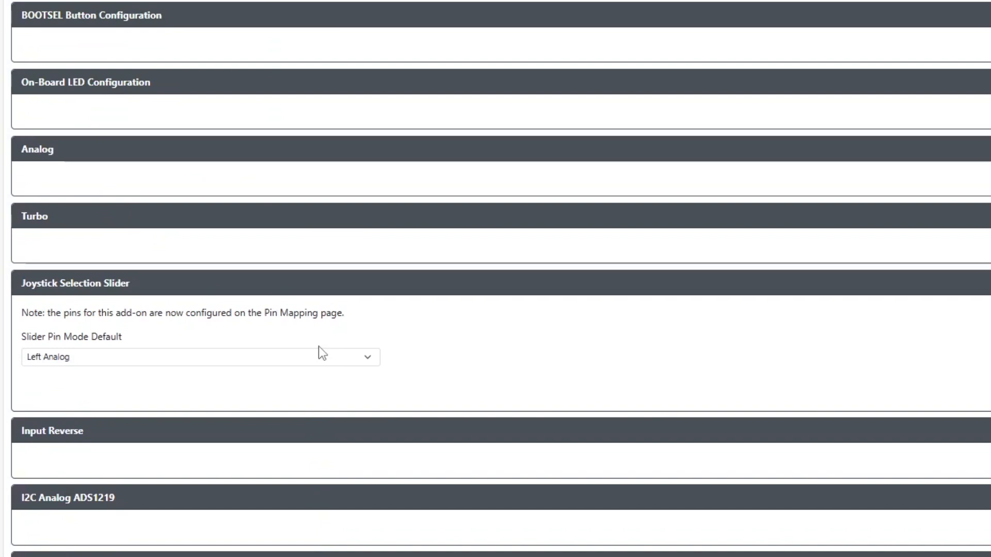
{"action": "scroll", "scroll_direction": "down", "scroll_amount": 3}
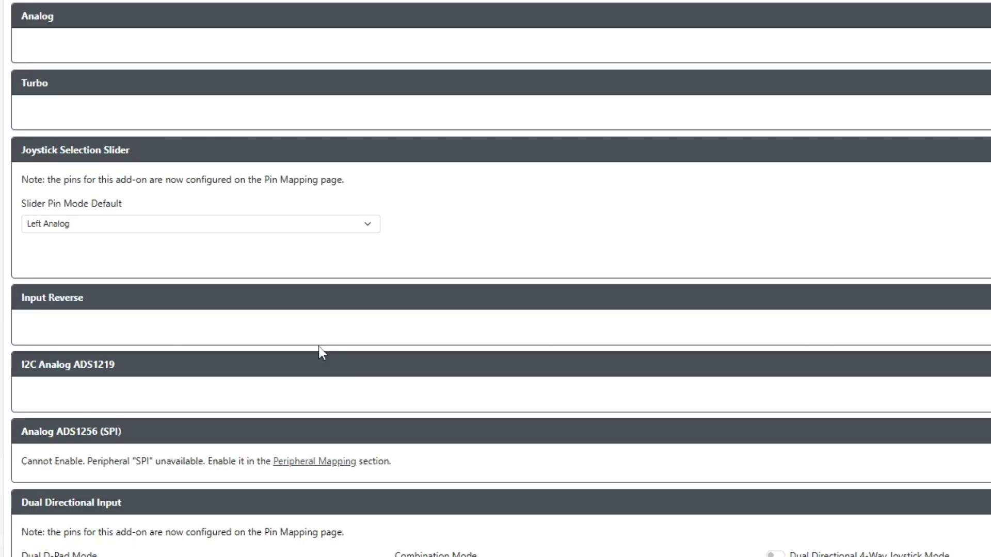
{"action": "scroll", "scroll_direction": "down", "scroll_amount": 3}
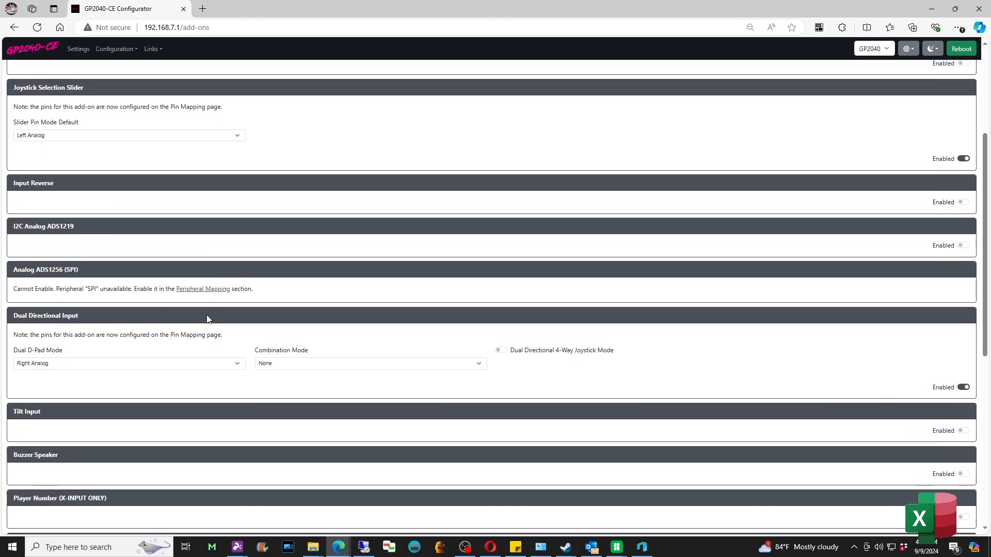
Scroll to the bottom of the Add-Ons page to save the Left Analog / Right Analog settings
{"action": "scroll", "scroll_direction": "down", "scroll_amount": 3}
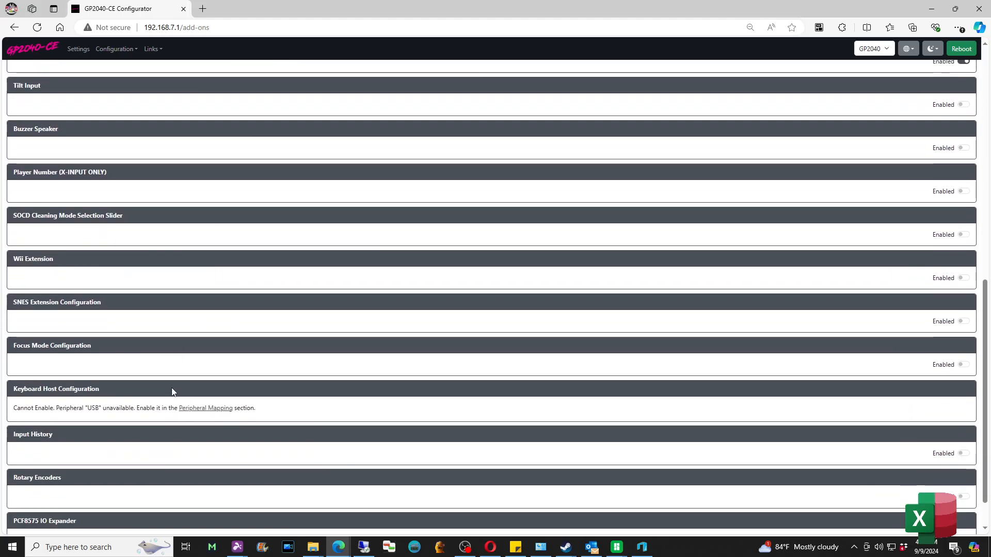
{"action": "scroll", "scroll_direction": "down", "scroll_amount": 3}
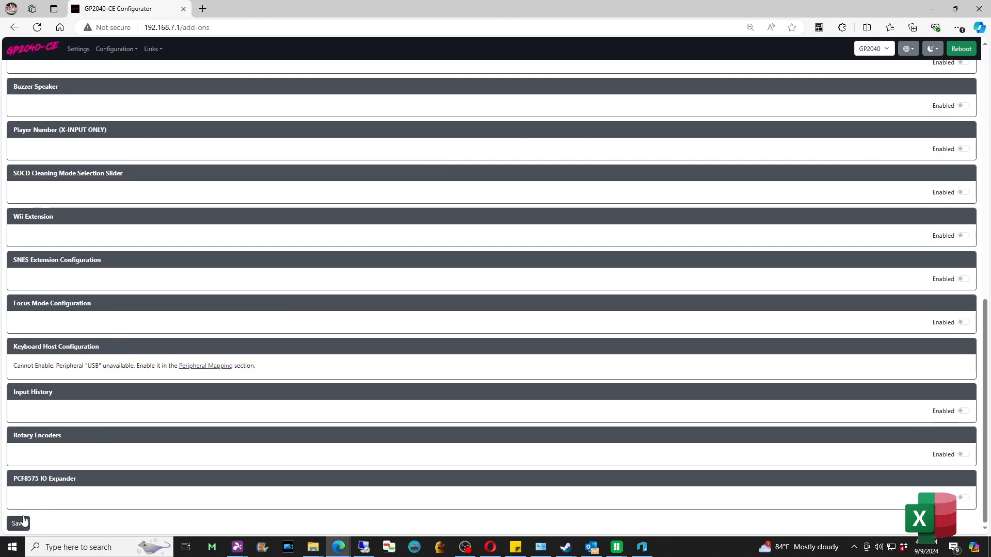
{"action": "scroll", "scroll_direction": "up", "scroll_amount": 3}
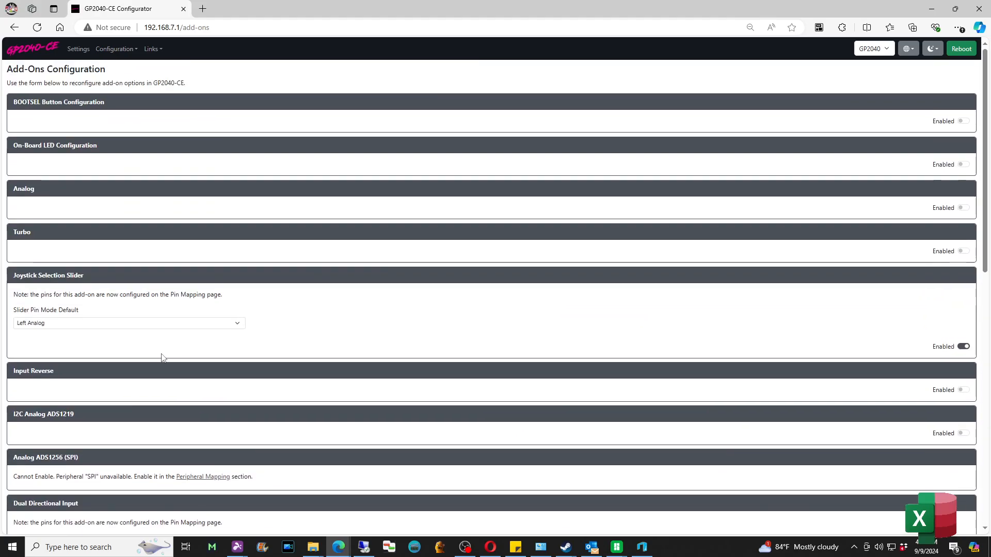
{"action": "scroll", "scroll_direction": "down", "scroll_amount": 3}
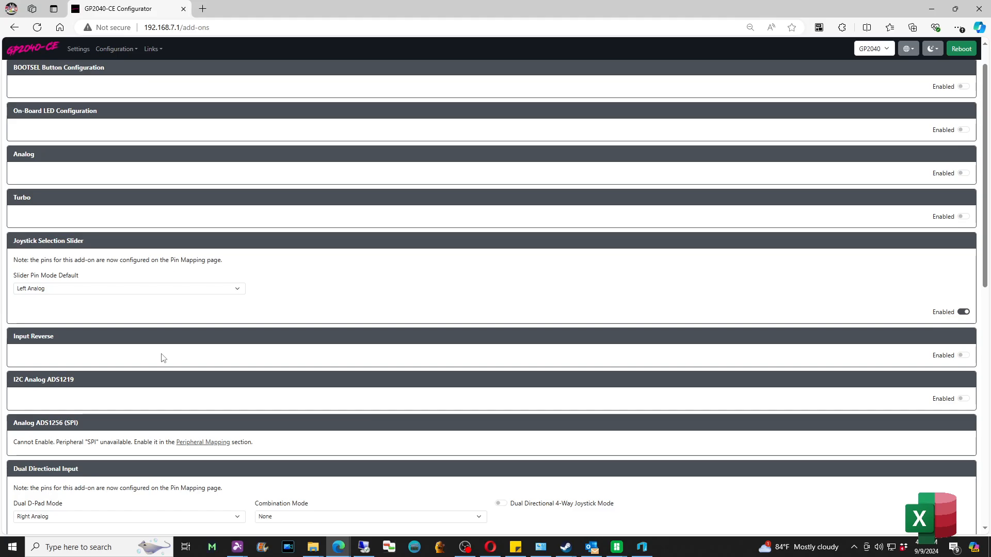
{"action": "mouse_move", "coordinate": [144, 64]}
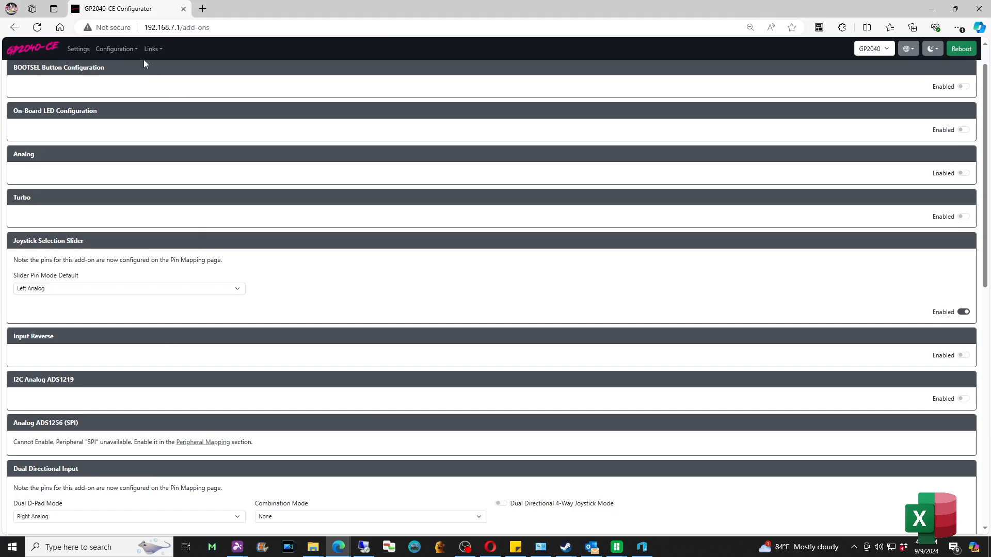
Switch to the Pin Mapping page and review the pin assignments, including D-Pad Mode pins 26–27
{"action": "left_click", "coordinate": [113, 49]}
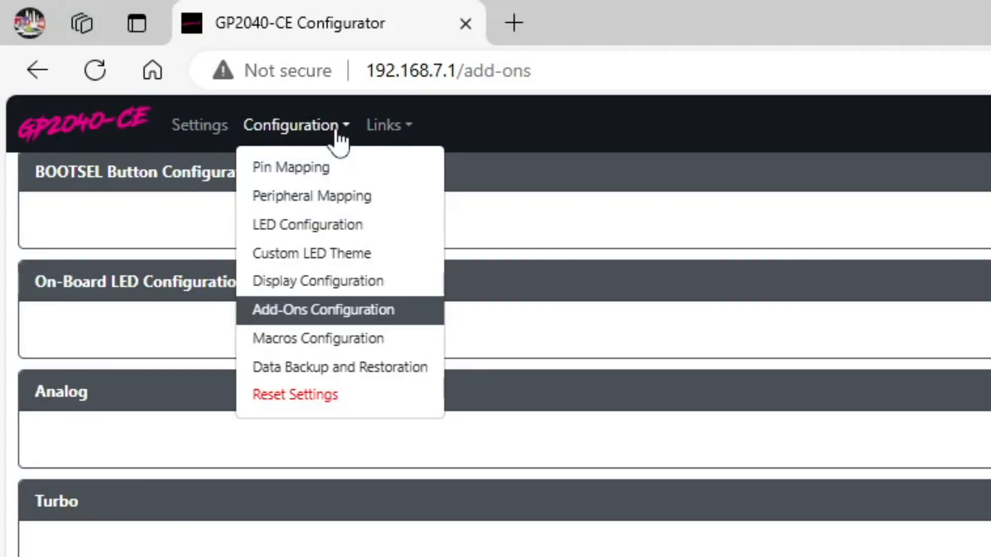
{"action": "left_click", "coordinate": [291, 168]}
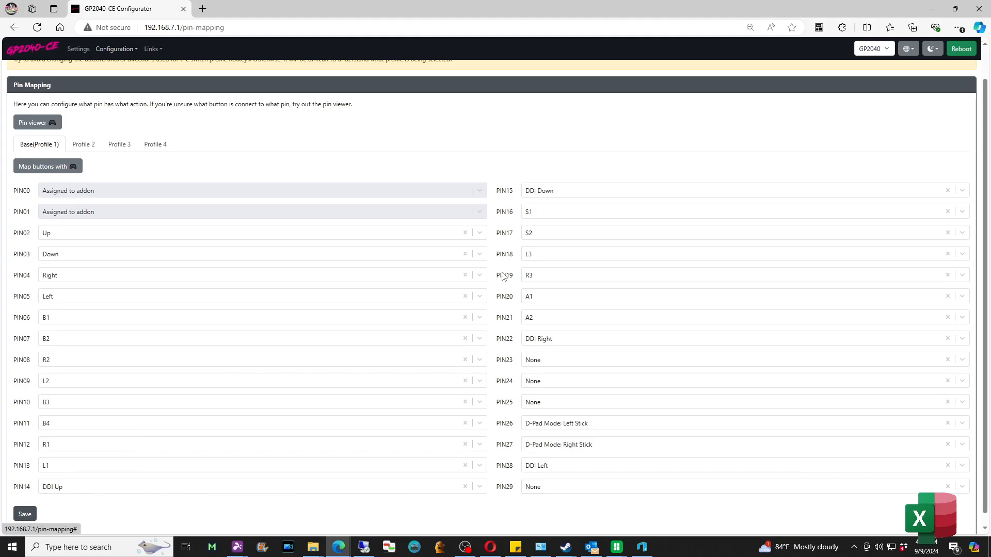
{"action": "mouse_move", "coordinate": [398, 223]}
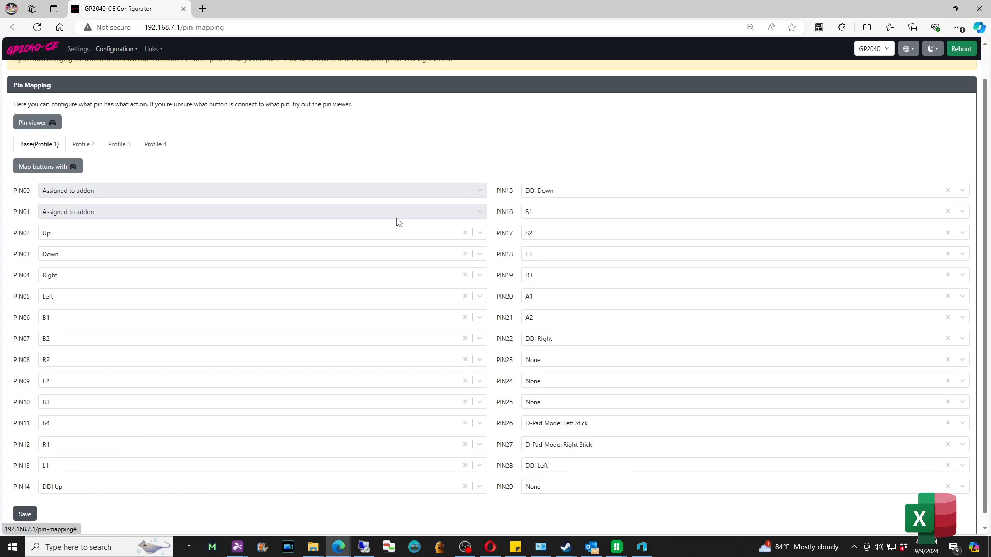
{"action": "mouse_move", "coordinate": [376, 216]}
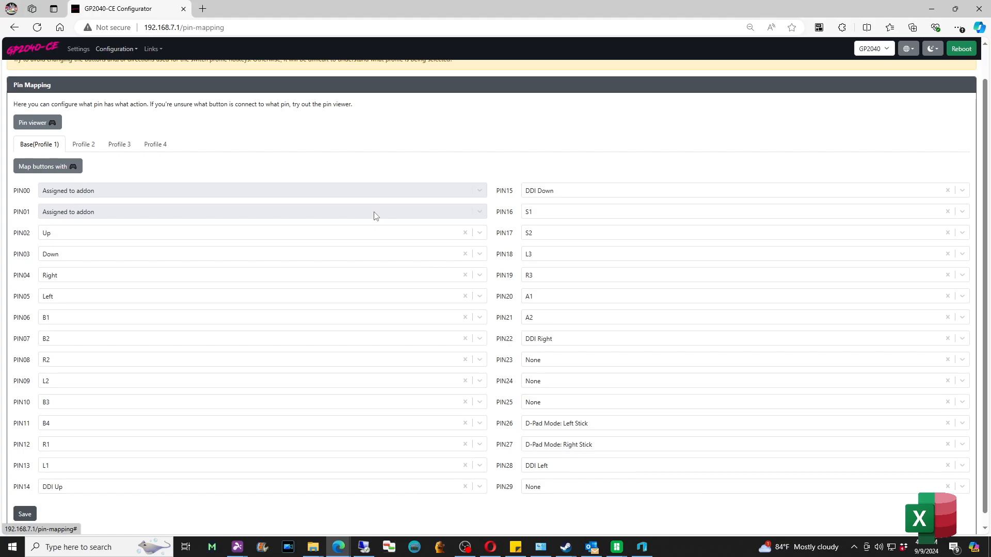
{"action": "mouse_move", "coordinate": [113, 55]}
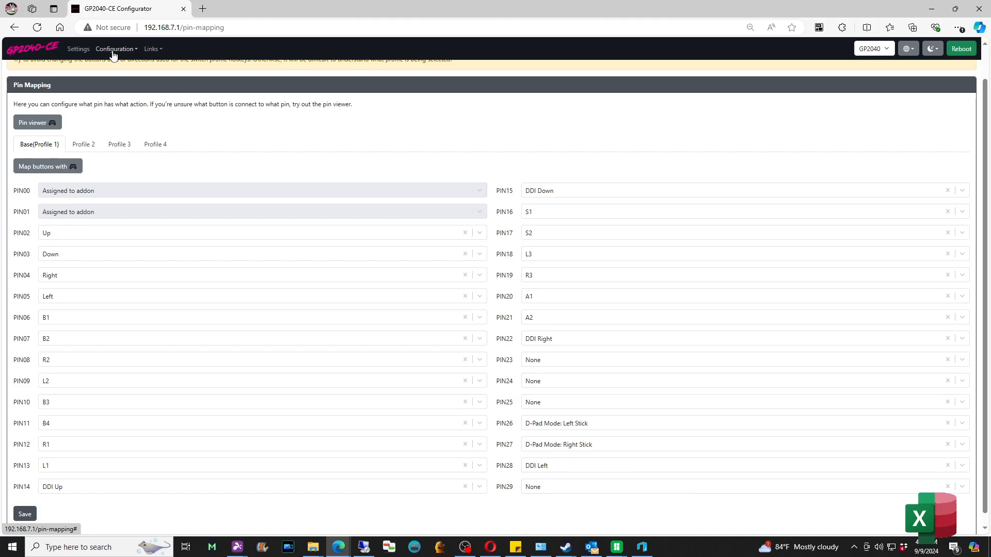
{"action": "left_click", "coordinate": [115, 49]}
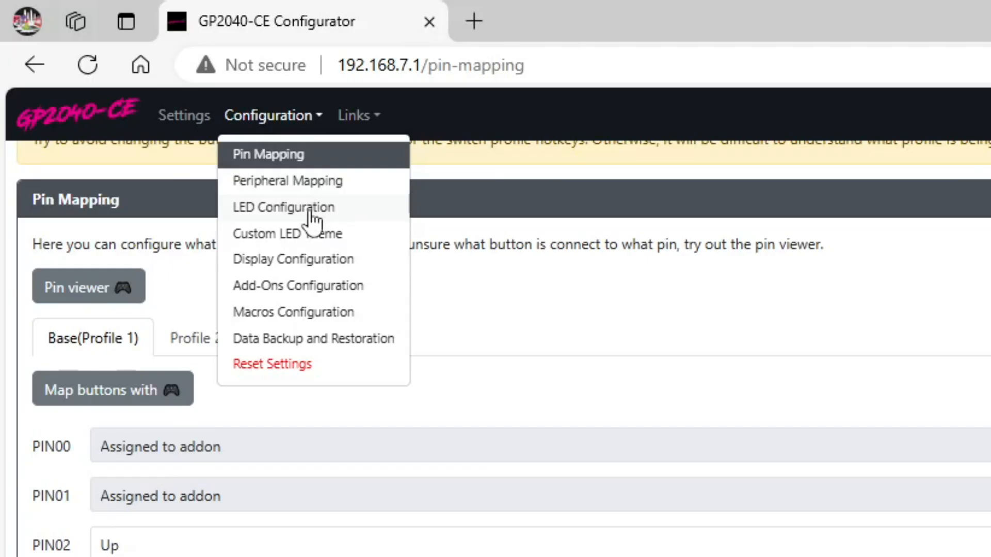
{"action": "left_click", "coordinate": [283, 207]}
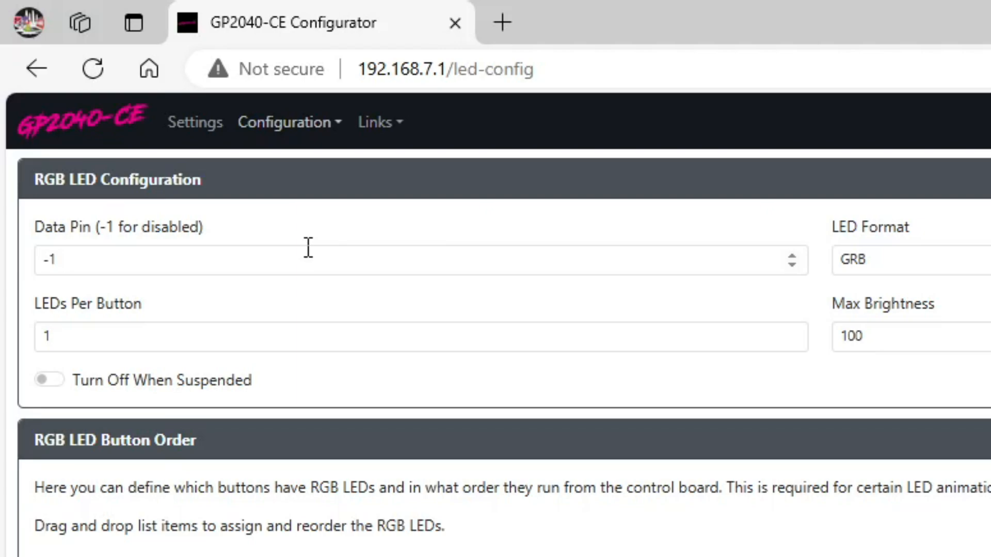
{"action": "scroll", "scroll_direction": "down", "scroll_amount": 3}
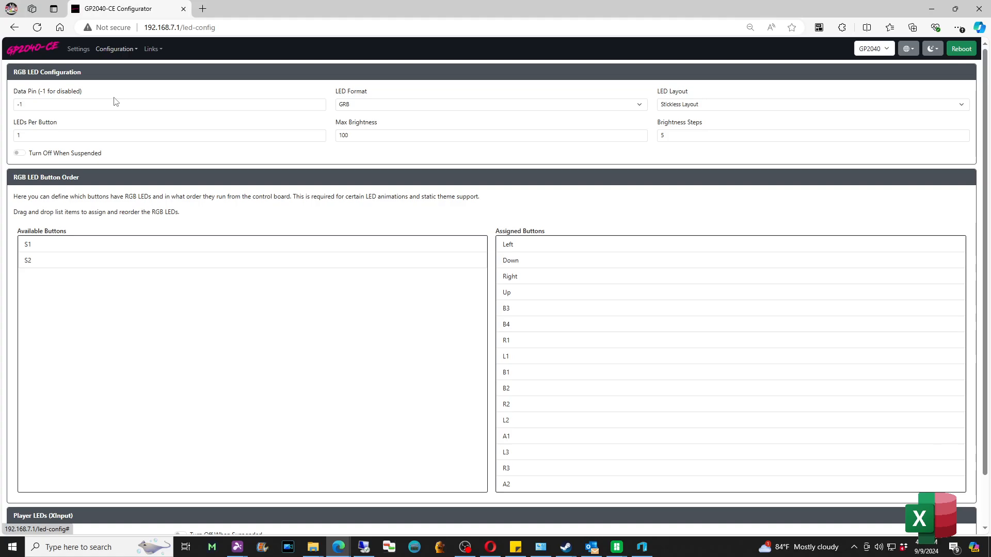
{"action": "scroll", "scroll_direction": "down", "scroll_amount": 3}
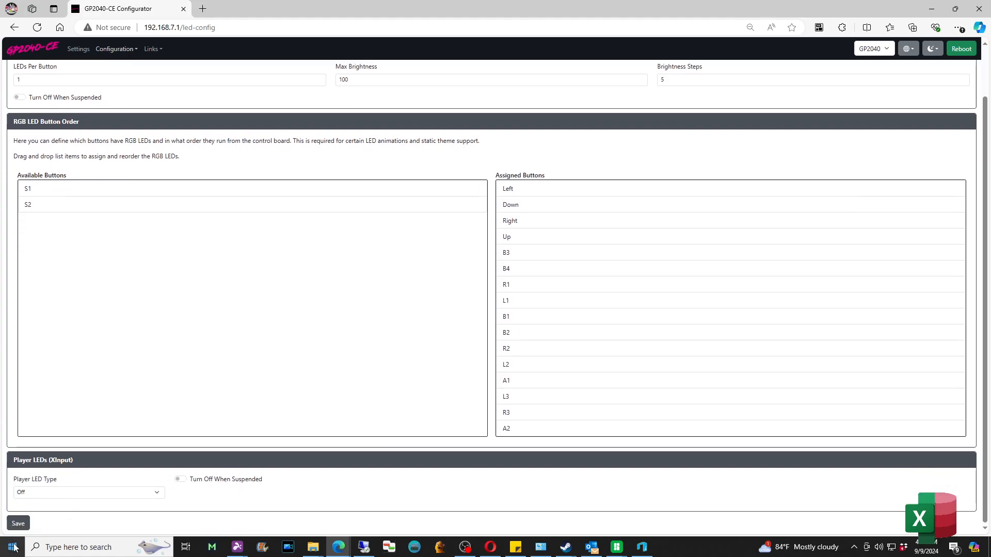
{"action": "scroll", "scroll_direction": "up", "scroll_amount": 3}
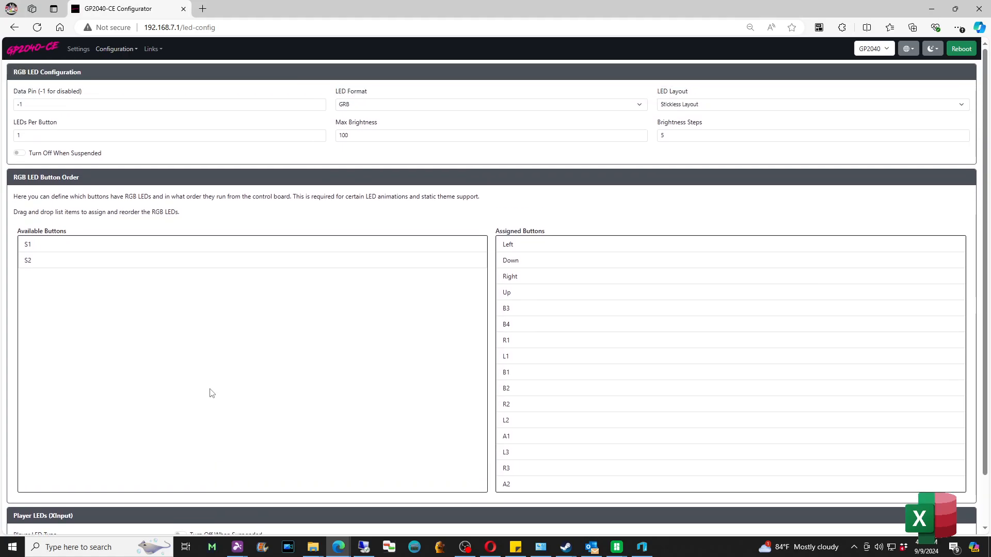
{"action": "left_click", "coordinate": [116, 49]}
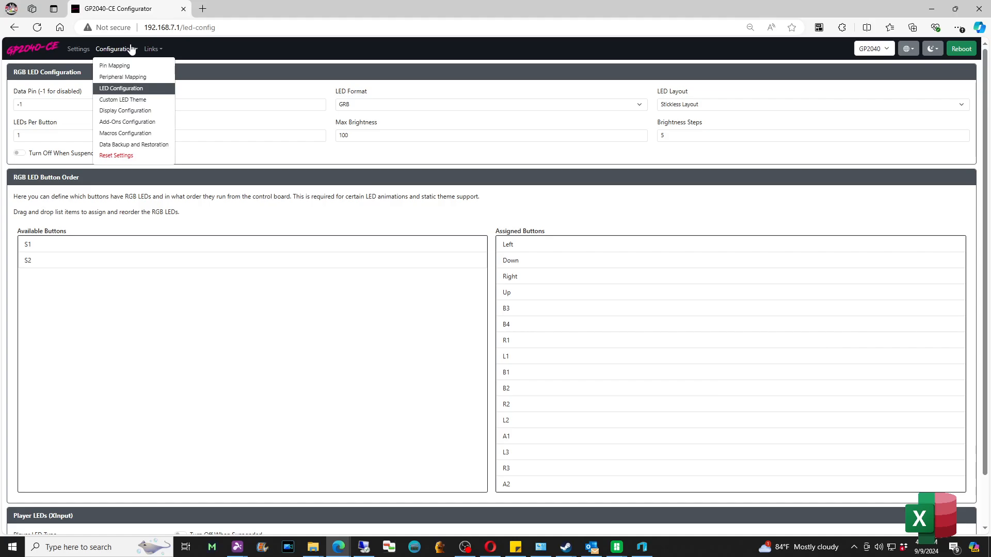
{"action": "mouse_move", "coordinate": [134, 134]}
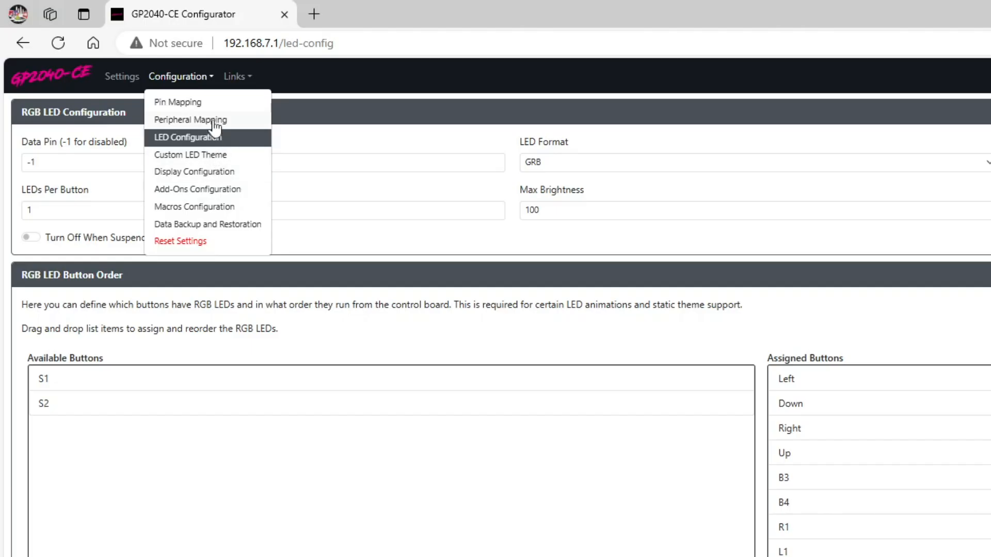
{"action": "left_click", "coordinate": [190, 120]}
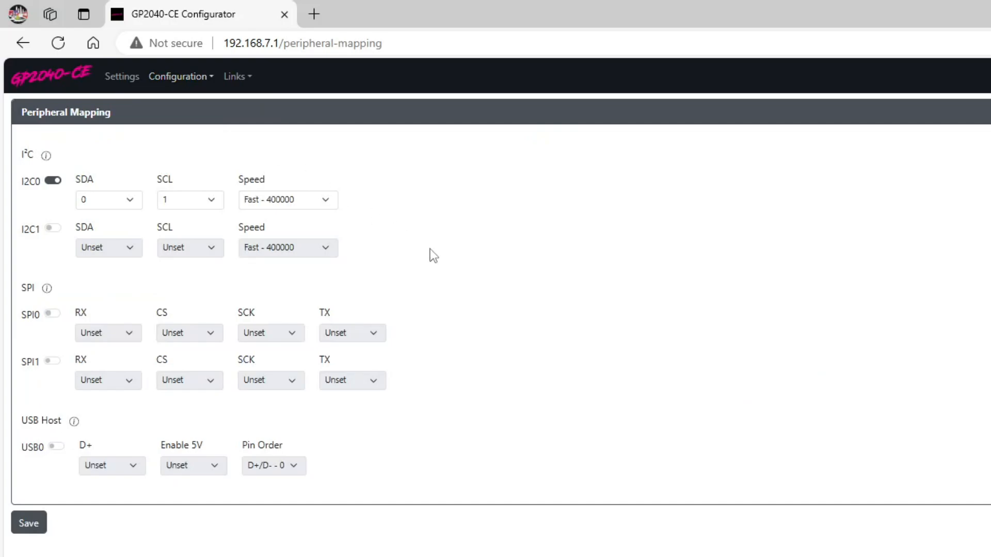
{"action": "mouse_move", "coordinate": [87, 441]}
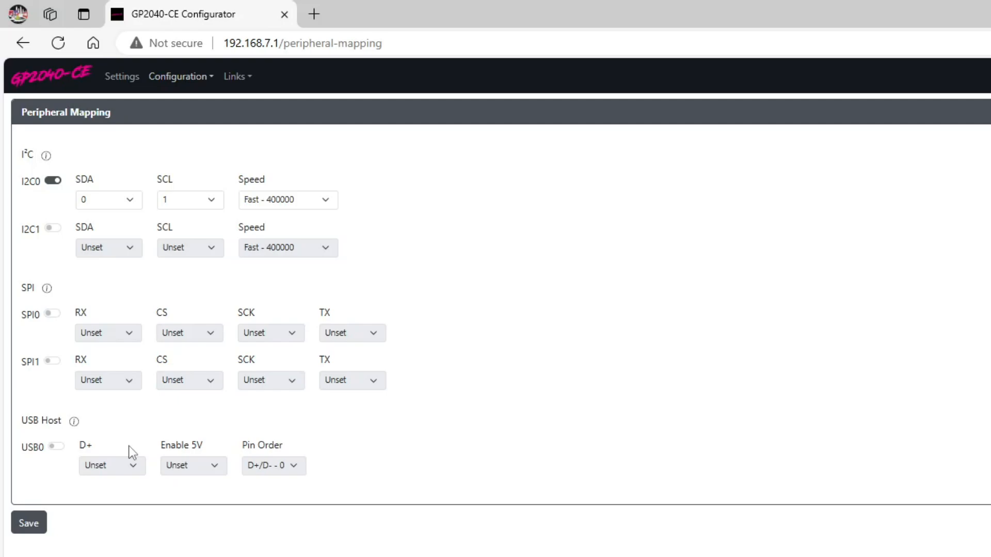
{"action": "mouse_move", "coordinate": [147, 91]}
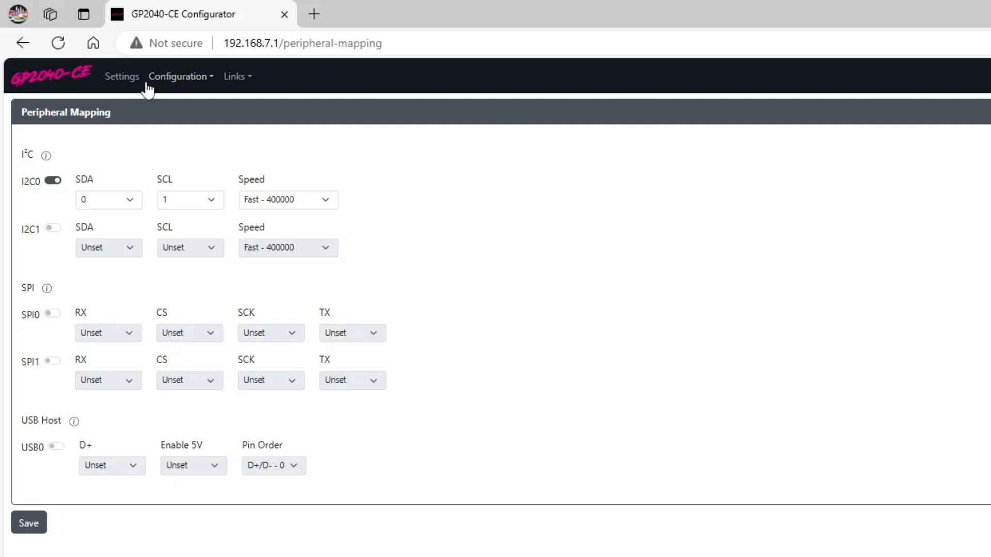
{"action": "left_click", "coordinate": [180, 75]}
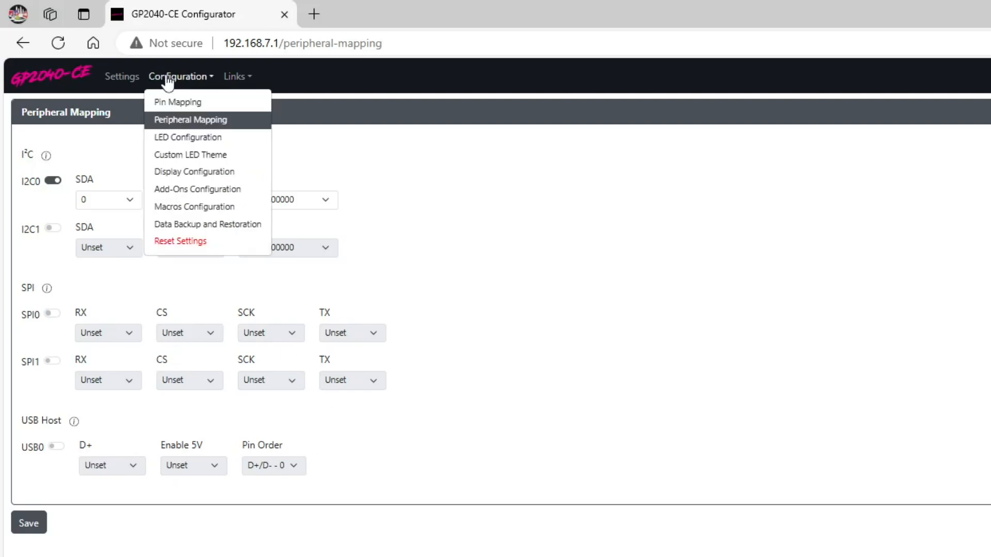
{"action": "mouse_move", "coordinate": [180, 106]}
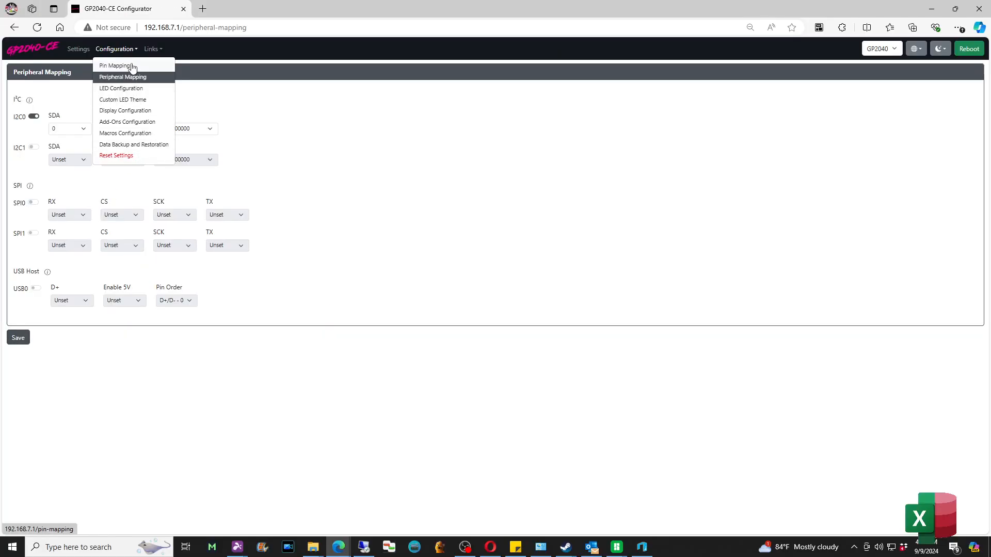
{"action": "left_click", "coordinate": [115, 66]}
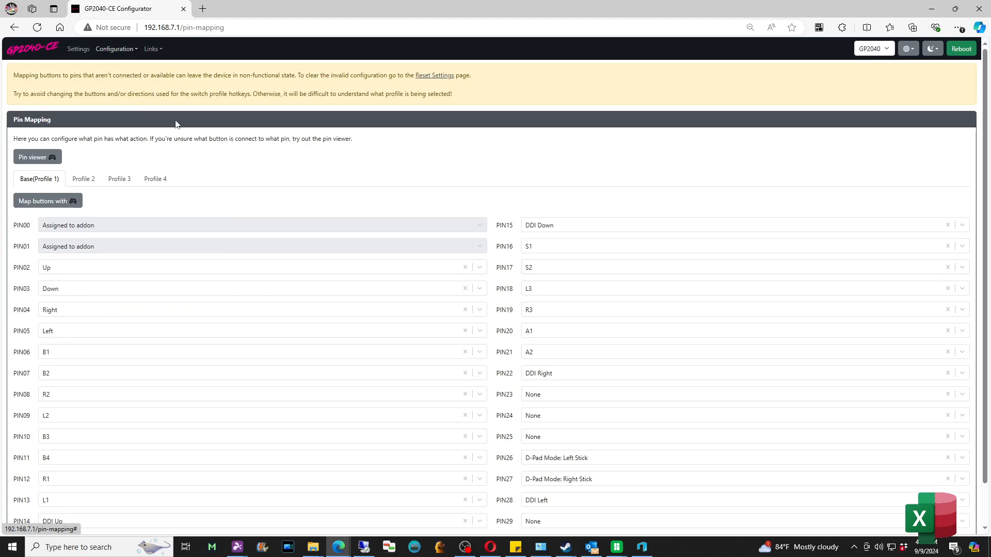
{"action": "mouse_move", "coordinate": [131, 57]}
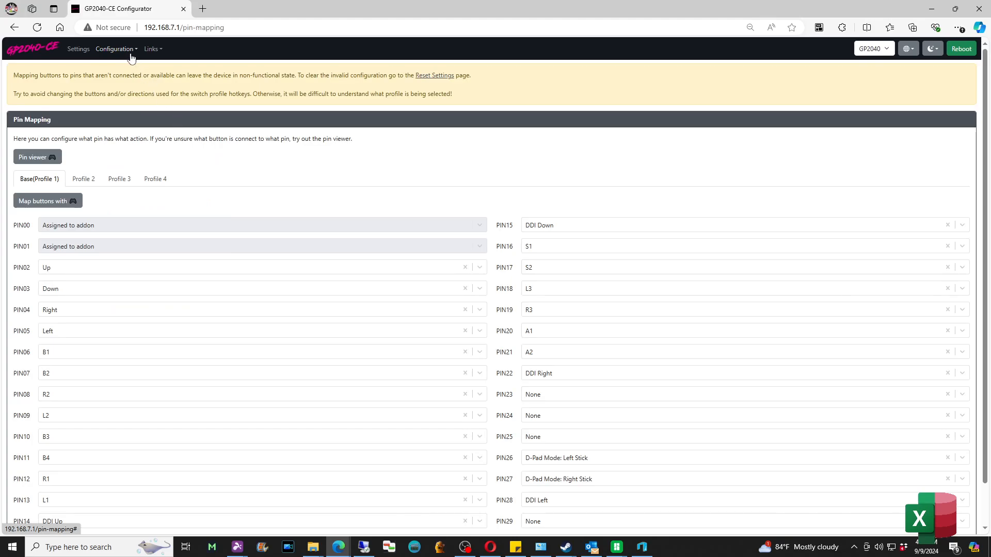
{"action": "mouse_move", "coordinate": [133, 68]}
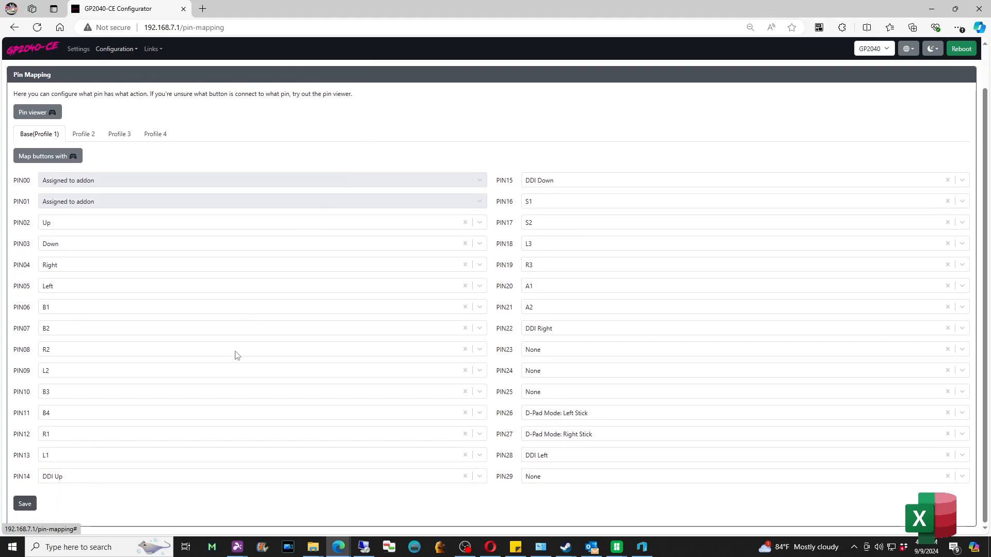
{"action": "mouse_move", "coordinate": [249, 485]}
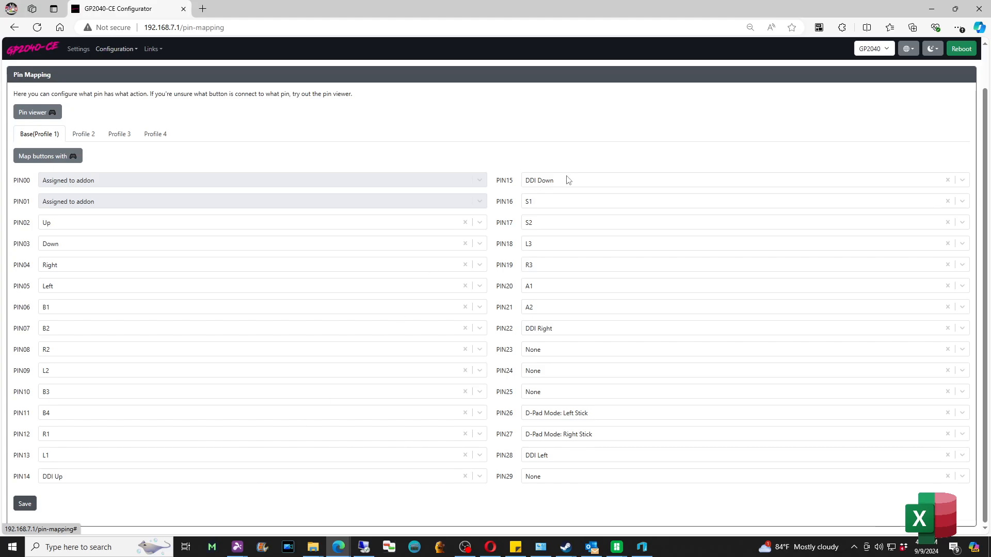
{"action": "mouse_move", "coordinate": [567, 330]}
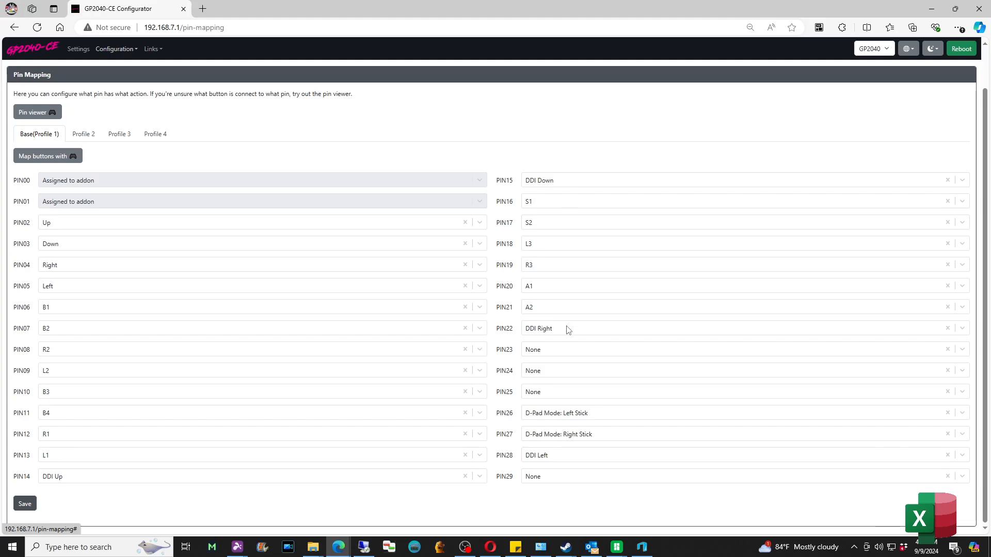
{"action": "mouse_move", "coordinate": [562, 409]}
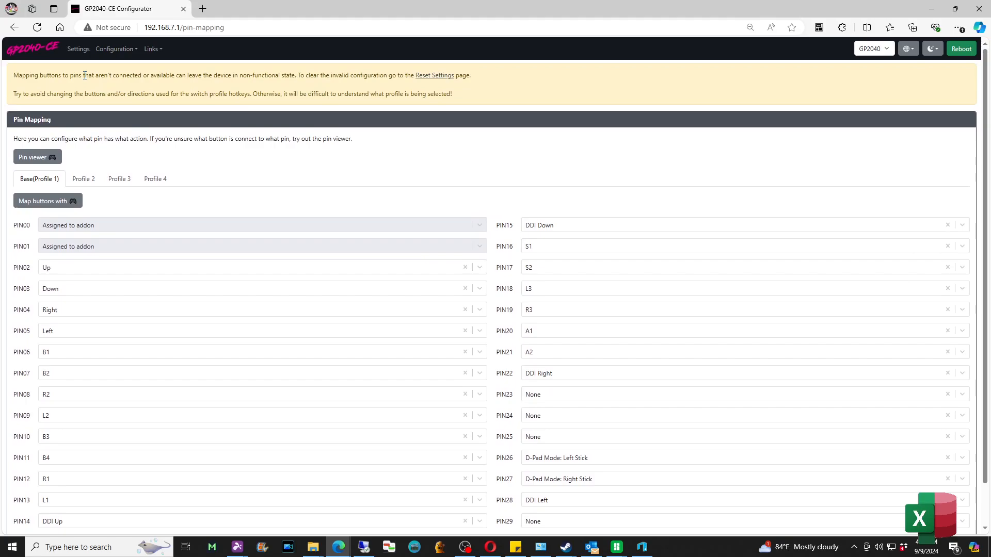
Bring up the Configuration page list after reviewing the PIN00–PIN29 assignments
{"action": "left_click", "coordinate": [115, 49]}
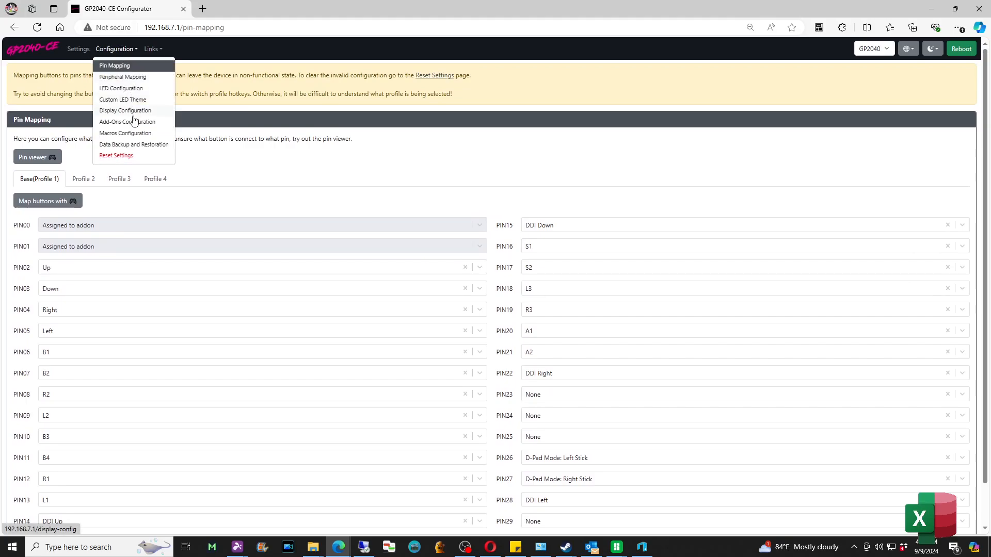
{"action": "mouse_move", "coordinate": [133, 121]}
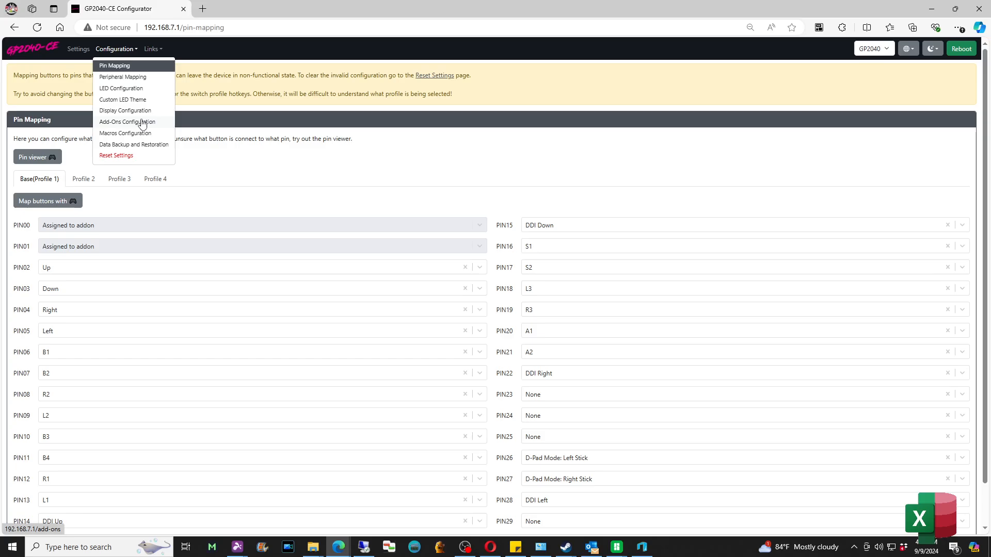
{"action": "left_click", "coordinate": [128, 122]}
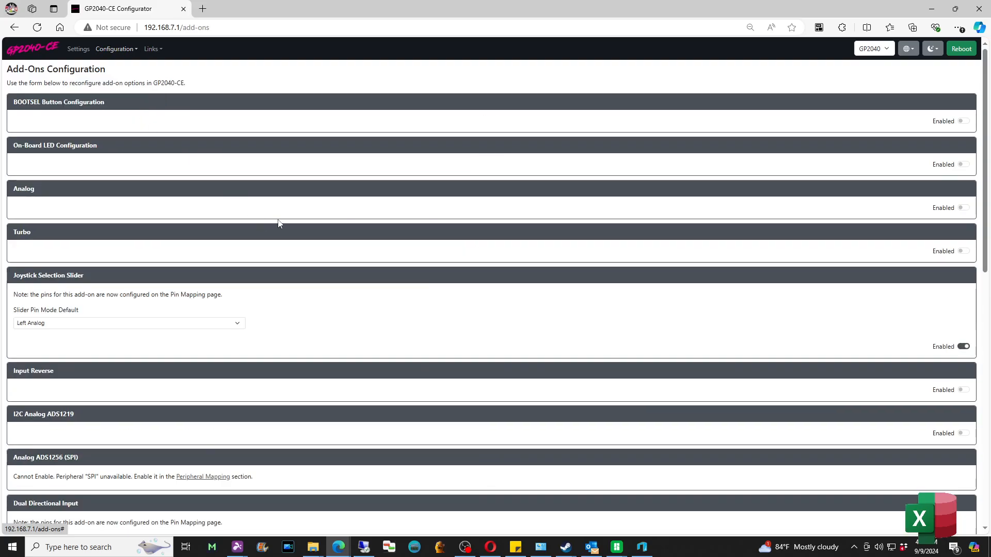
{"action": "mouse_move", "coordinate": [500, 277]}
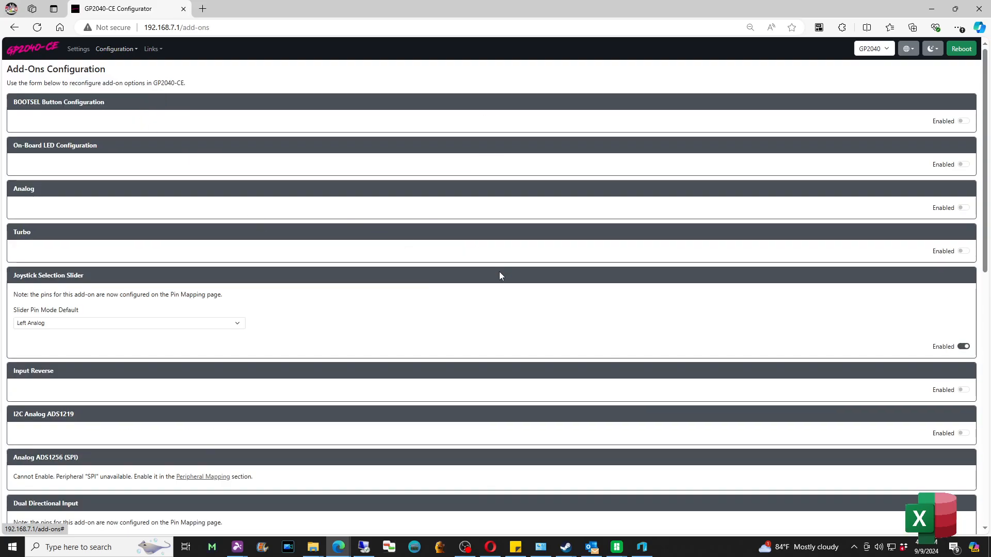
{"action": "scroll", "scroll_direction": "down", "scroll_amount": 3}
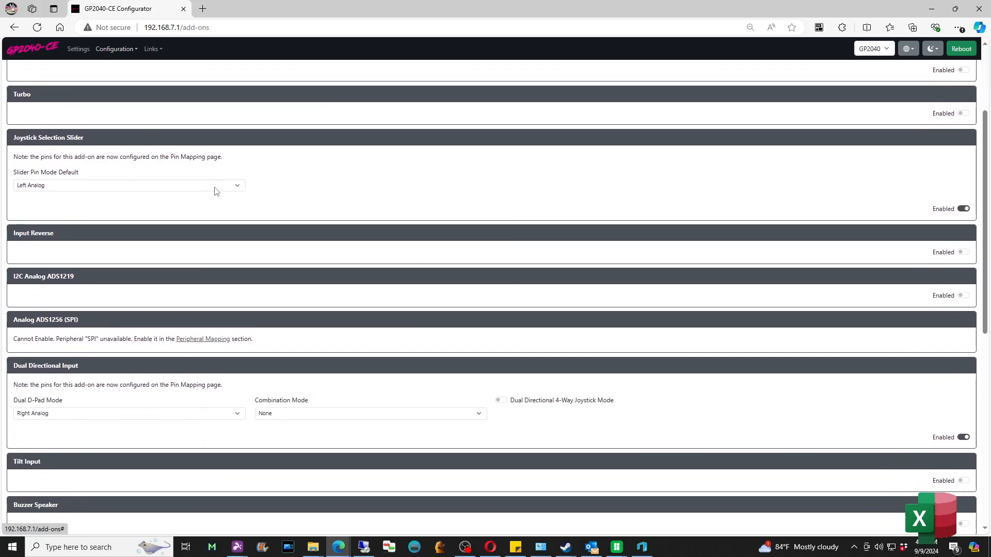
{"action": "left_click", "coordinate": [128, 185]}
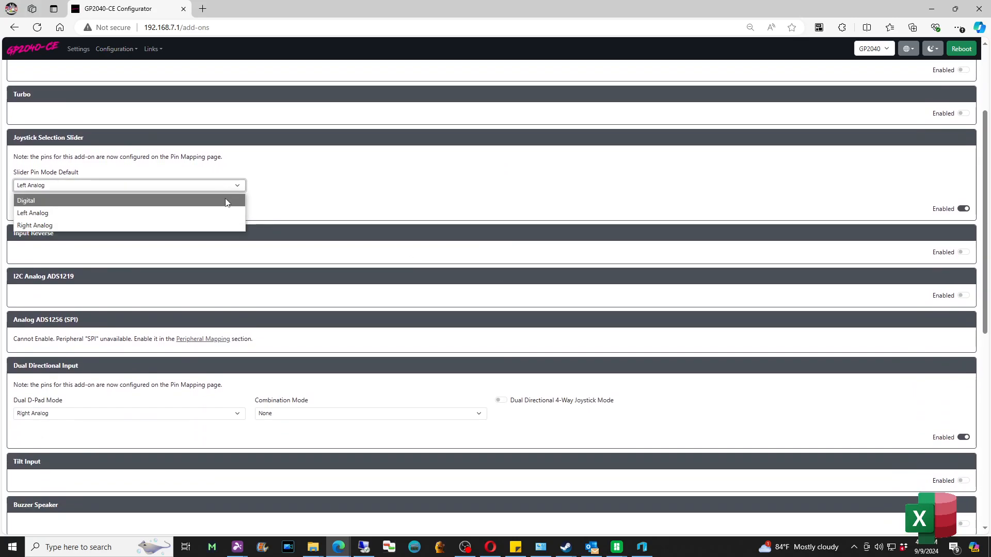
{"action": "left_click", "coordinate": [32, 212]}
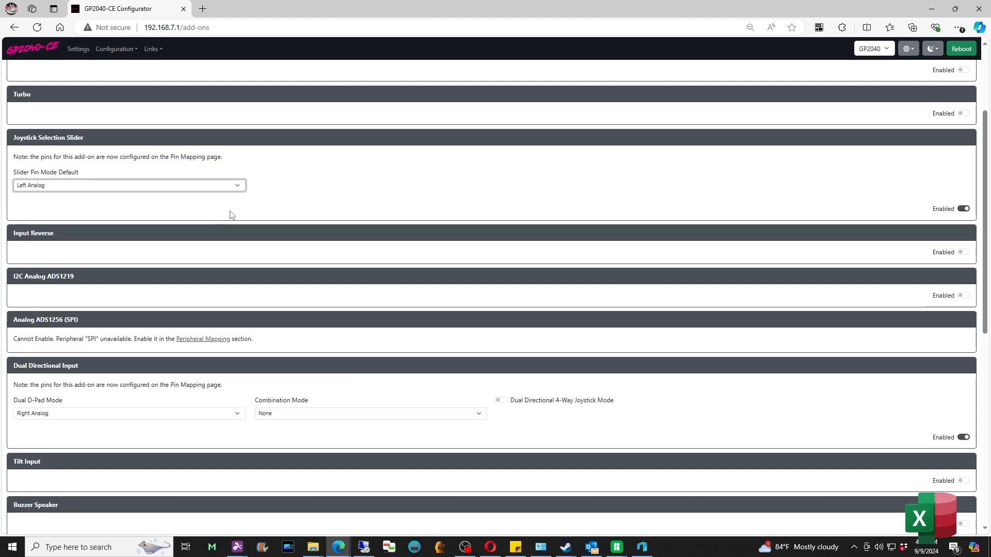
{"action": "scroll", "scroll_direction": "down", "scroll_amount": 3}
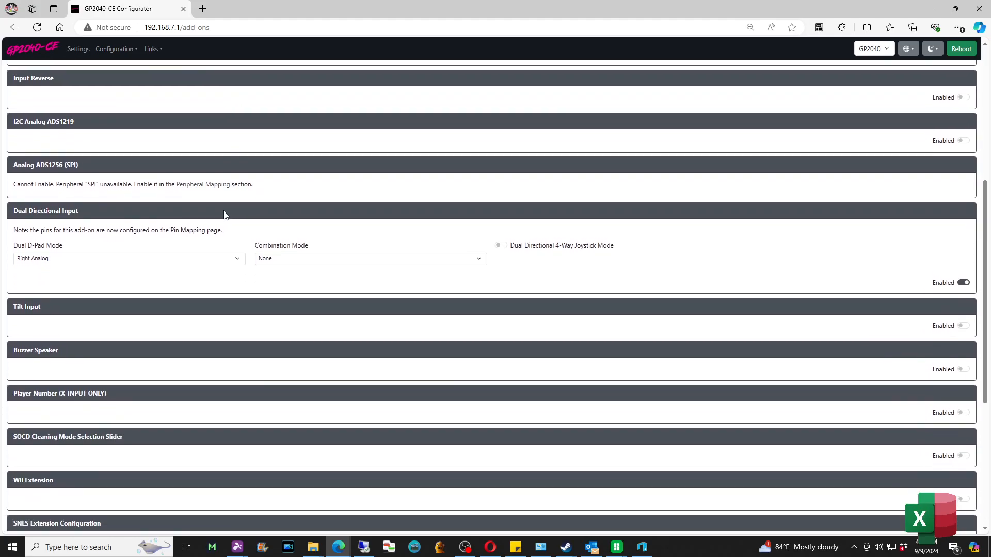
{"action": "mouse_move", "coordinate": [202, 263]}
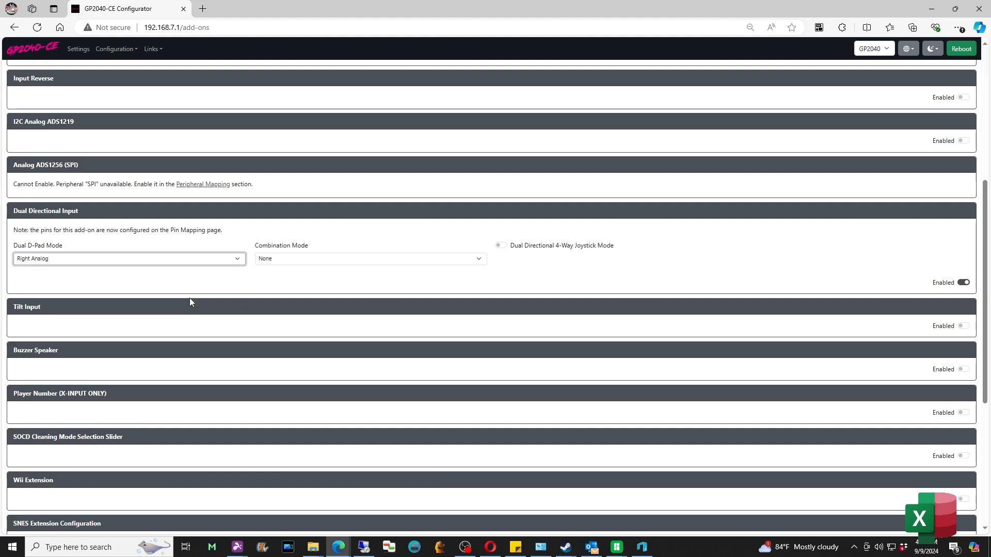
{"action": "mouse_move", "coordinate": [211, 274]}
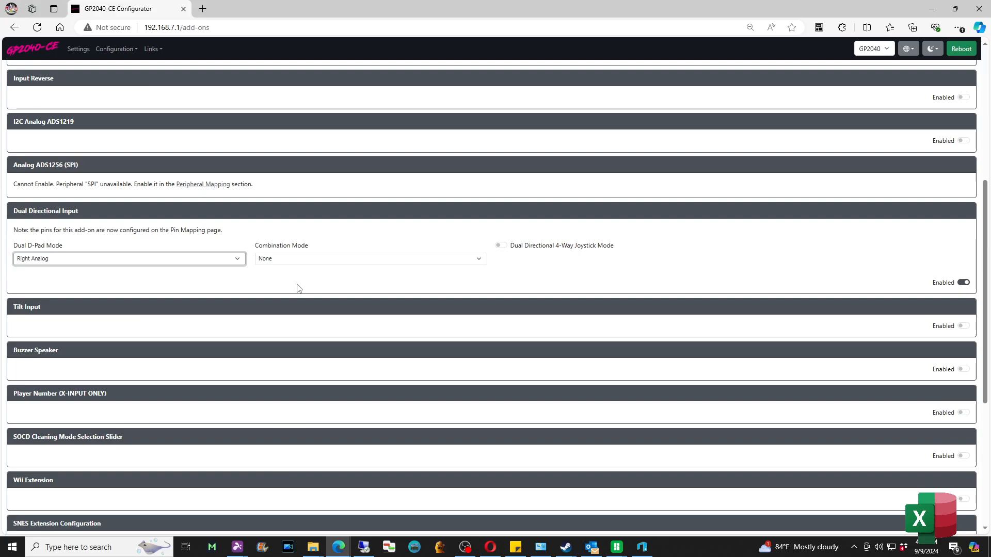
{"action": "scroll", "scroll_direction": "down", "scroll_amount": 3}
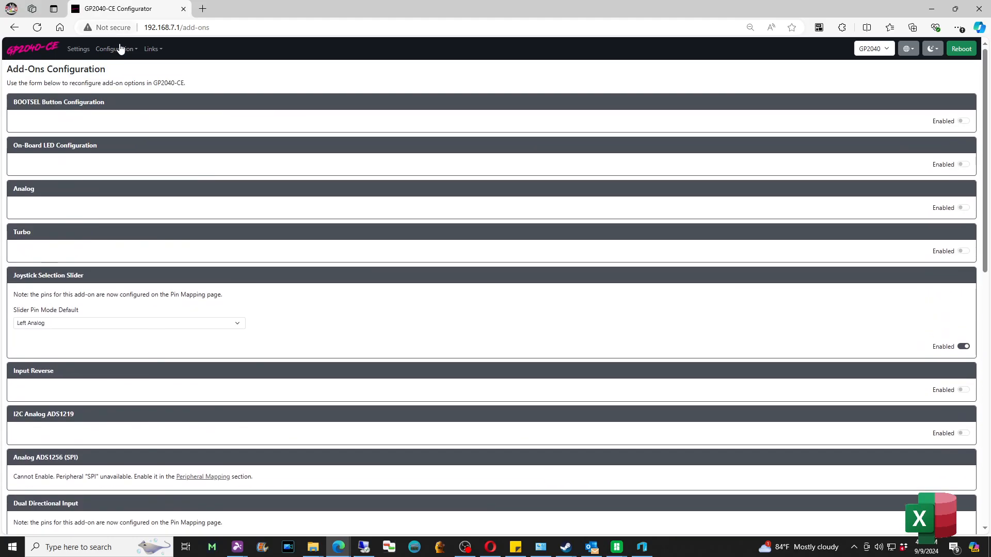
Look over the Peripheral Mapping page, then move to LED Configuration and reopen the page list
{"action": "left_click", "coordinate": [114, 49]}
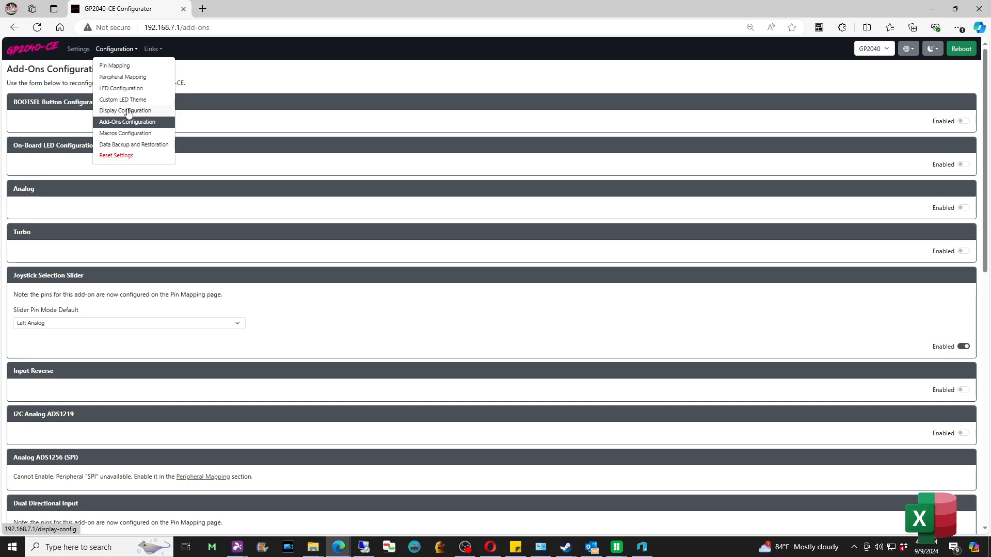
{"action": "mouse_move", "coordinate": [123, 77]}
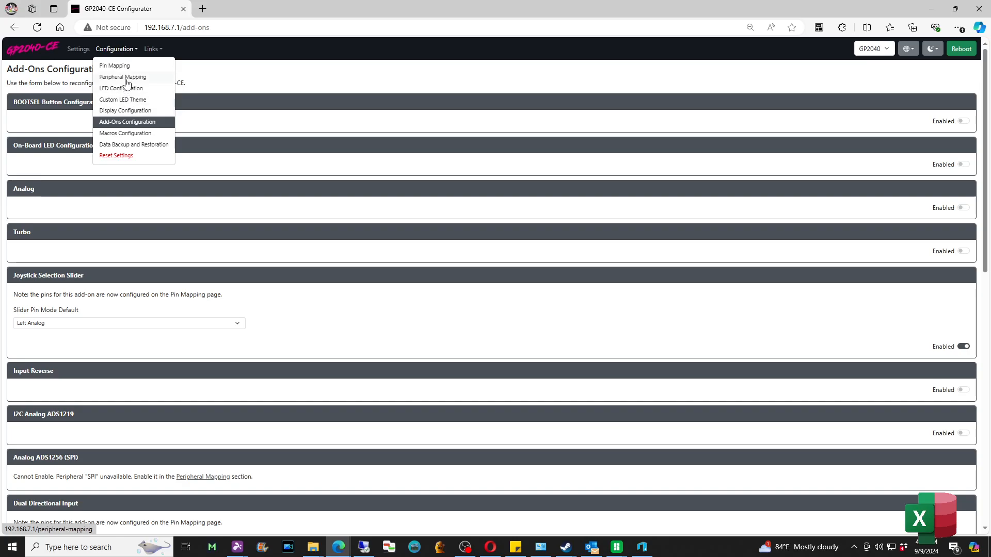
{"action": "left_click", "coordinate": [122, 76]}
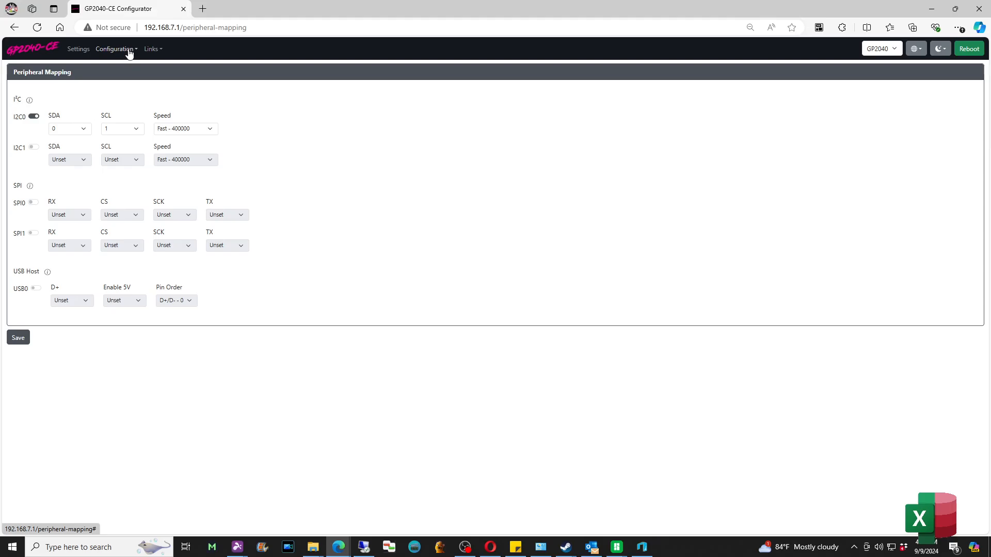
{"action": "left_click", "coordinate": [115, 48]}
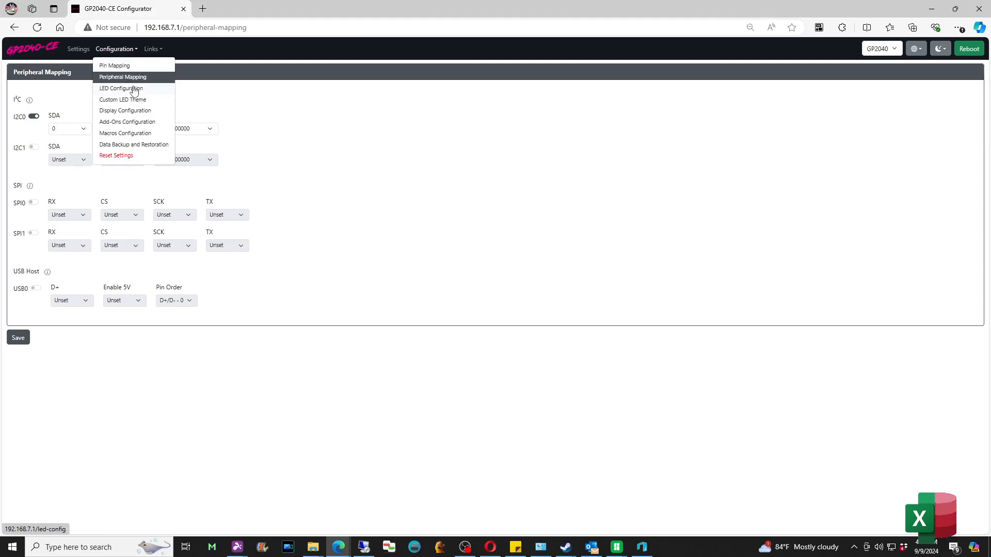
{"action": "left_click", "coordinate": [121, 88]}
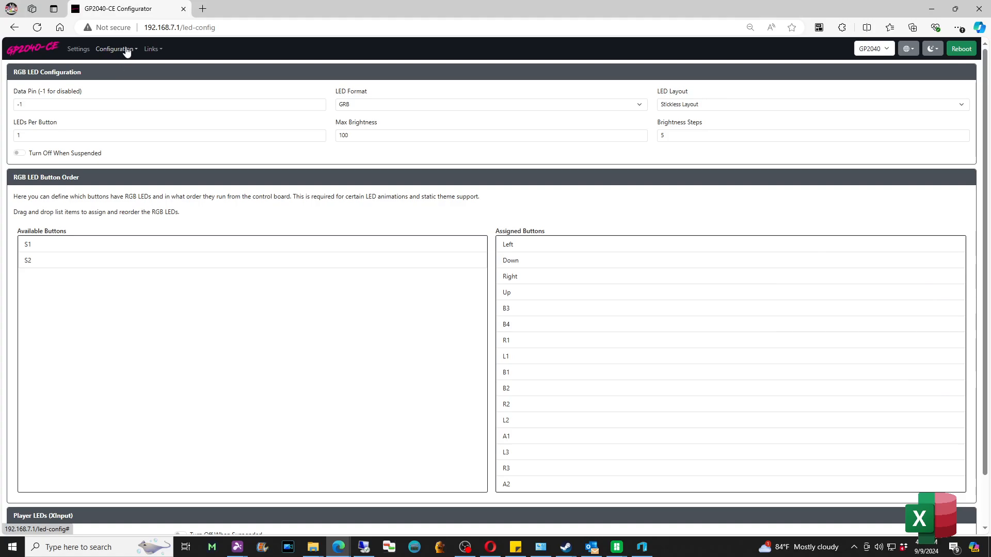
{"action": "left_click", "coordinate": [114, 48]}
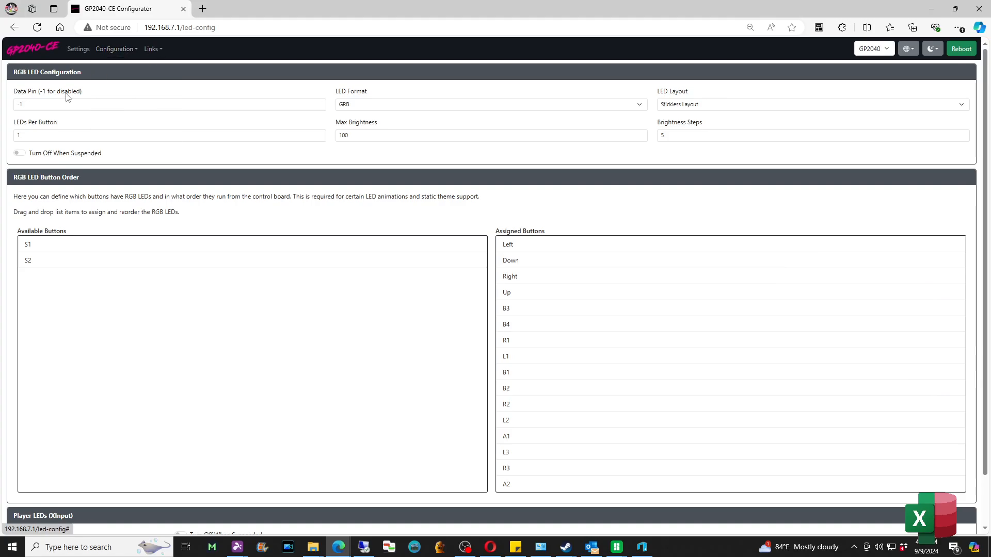
{"action": "left_click", "coordinate": [115, 49]}
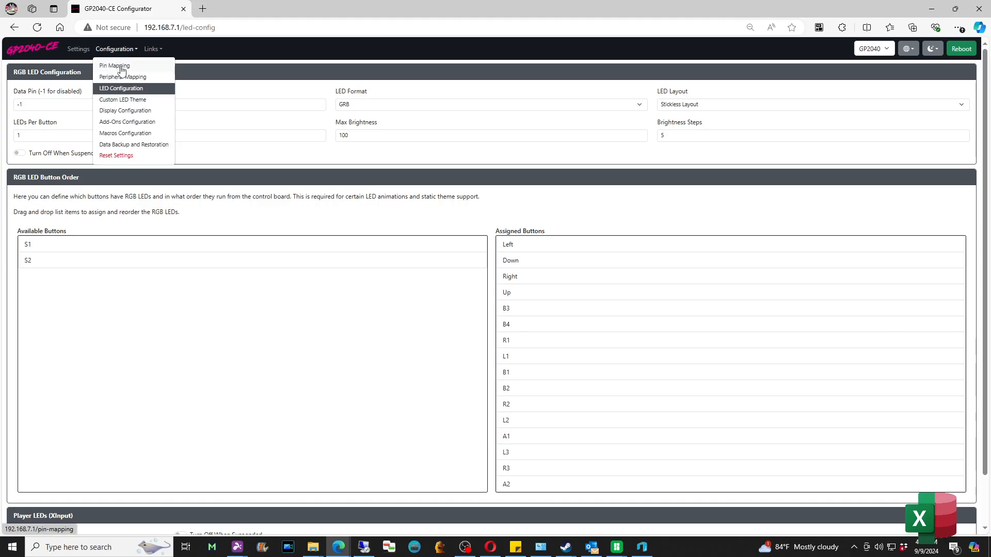
Review Pin Mapping with its DDI and D-Pad Mode pins, then reboot the controller
{"action": "left_click", "coordinate": [113, 66]}
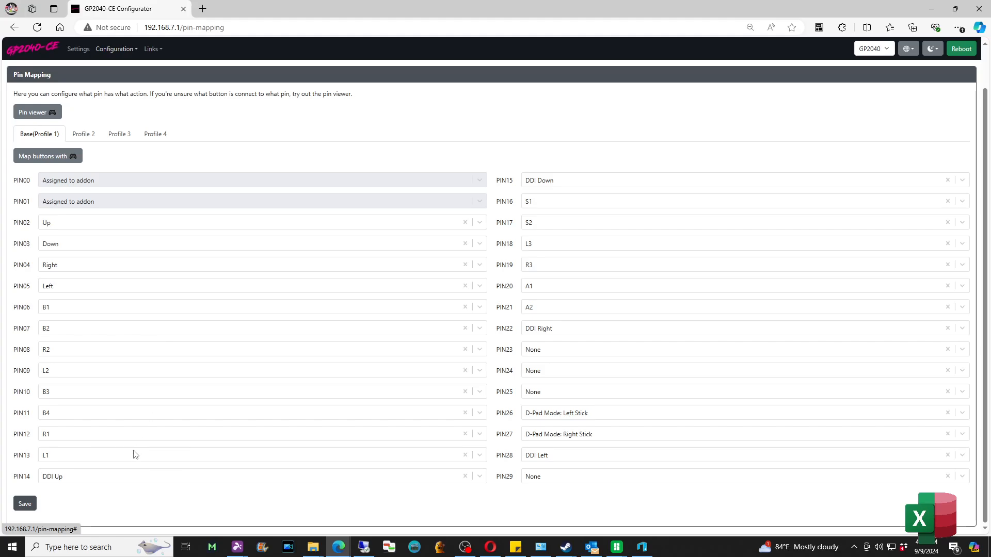
{"action": "mouse_move", "coordinate": [524, 152]}
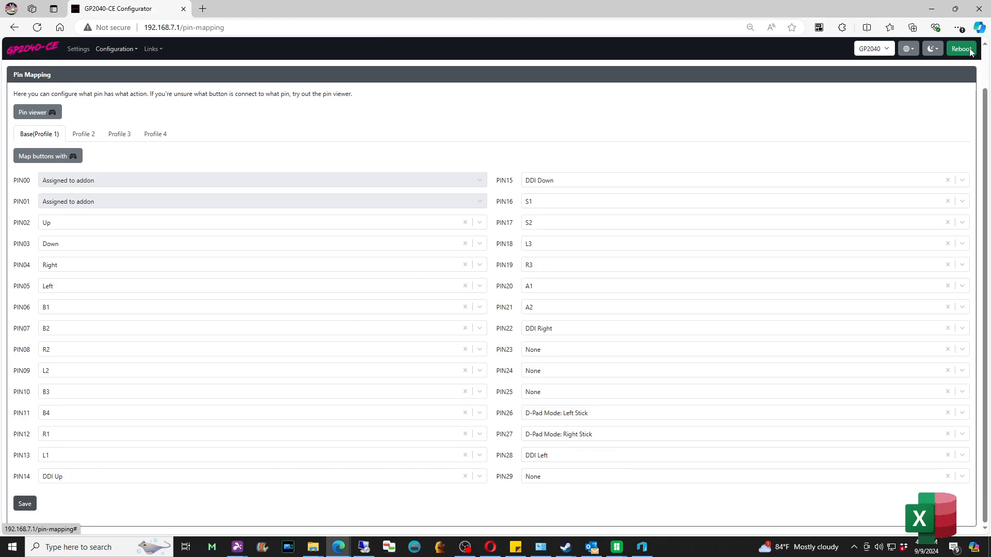
{"action": "left_click", "coordinate": [961, 48]}
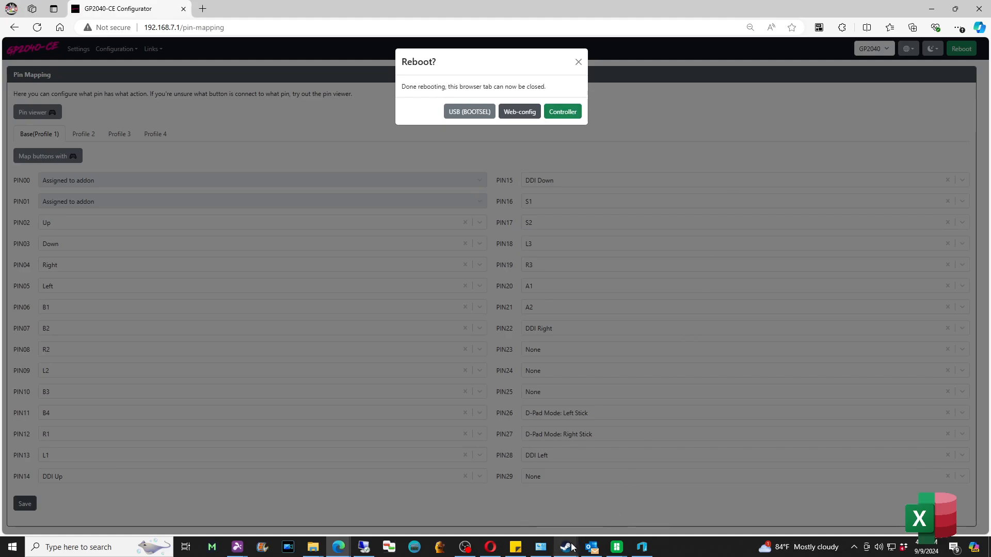
{"action": "left_click", "coordinate": [562, 112]}
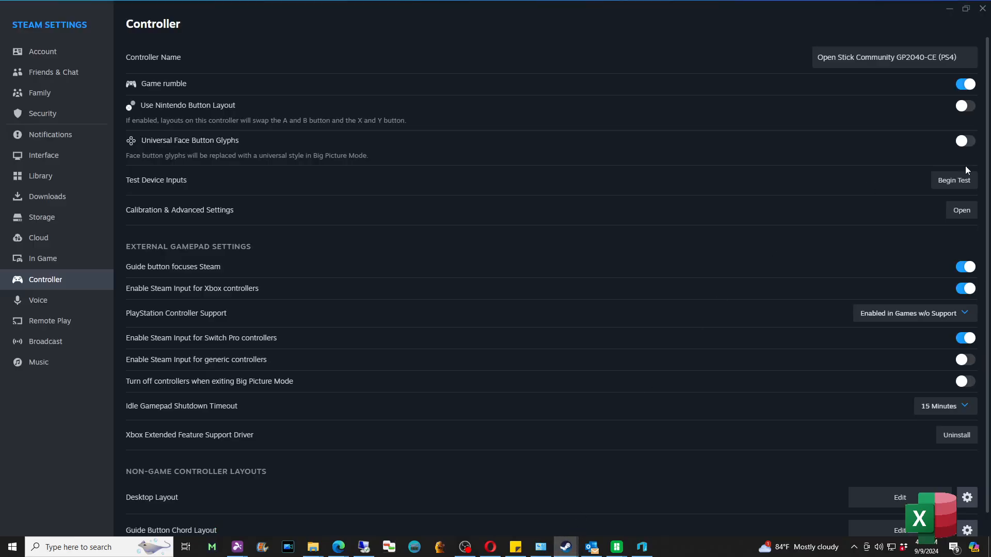
{"action": "left_click", "coordinate": [954, 180]}
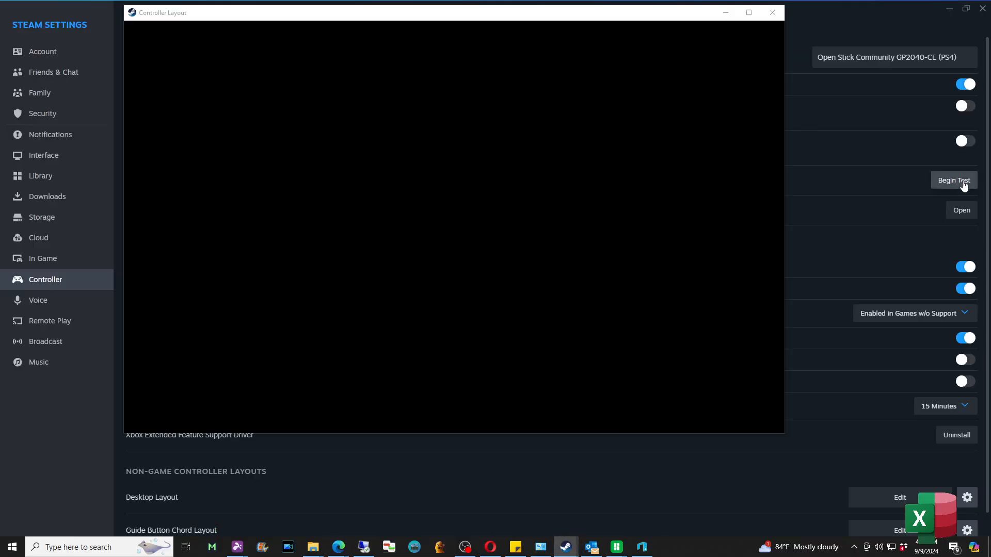
{"action": "left_click", "coordinate": [952, 181]}
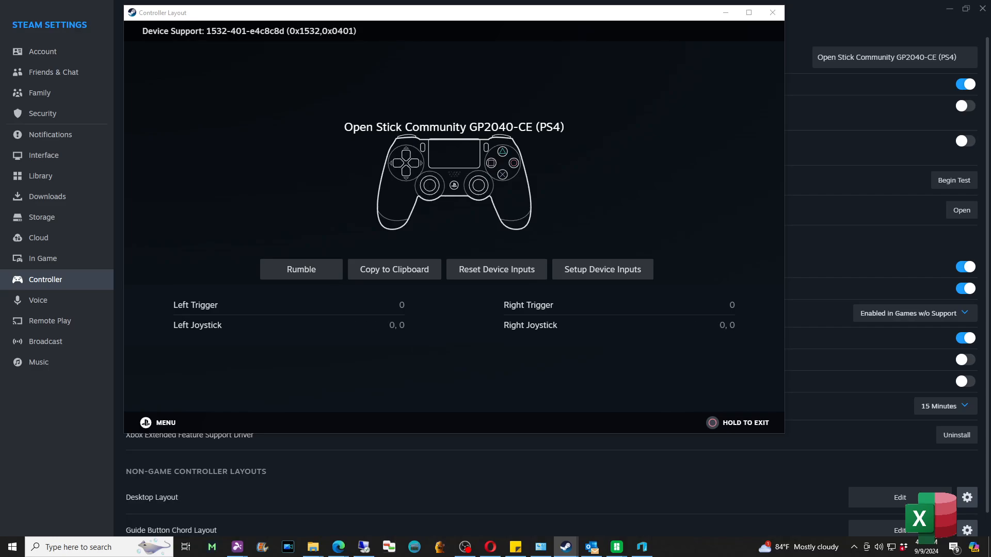
{"action": "mouse_move", "coordinate": [964, 186]}
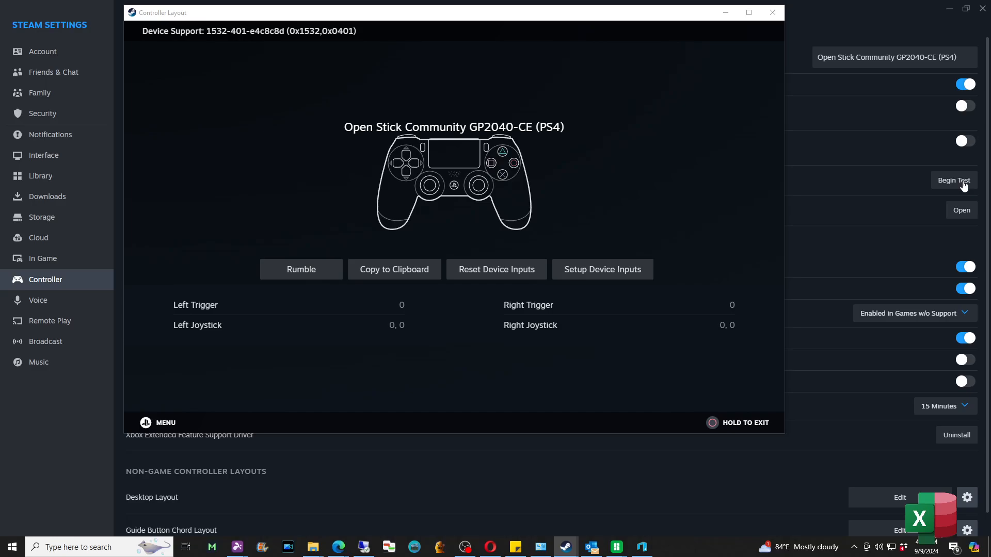